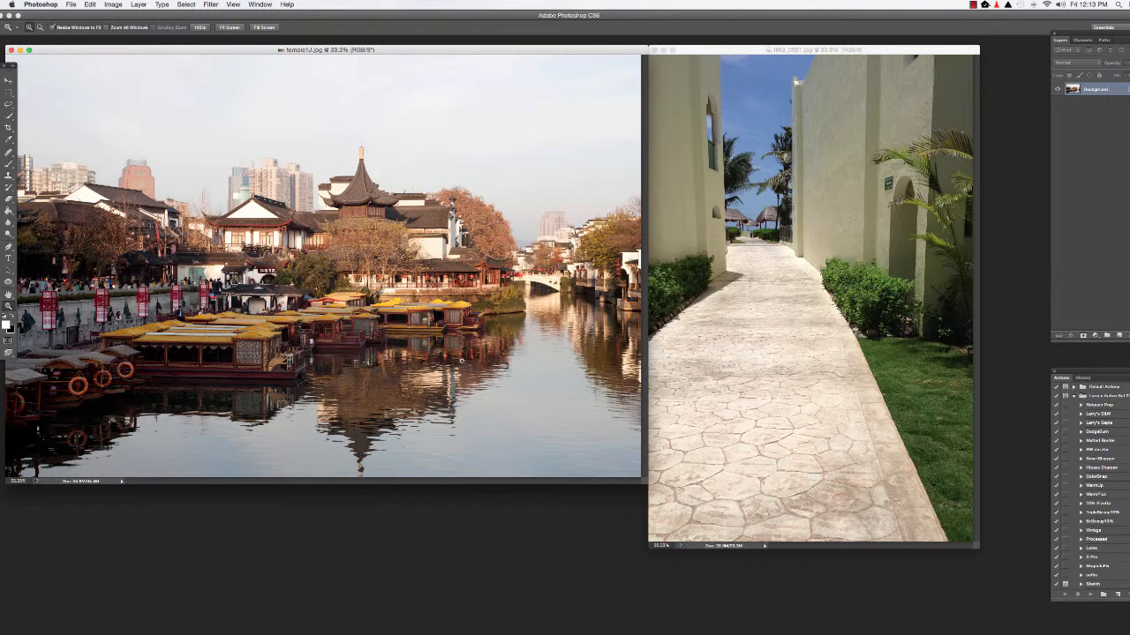
Reposition the canal photo's window further right so it overlaps the sidewalk photo
{"action": "left_click_drag", "start_coordinate": [327, 50], "coordinate": [374, 73]}
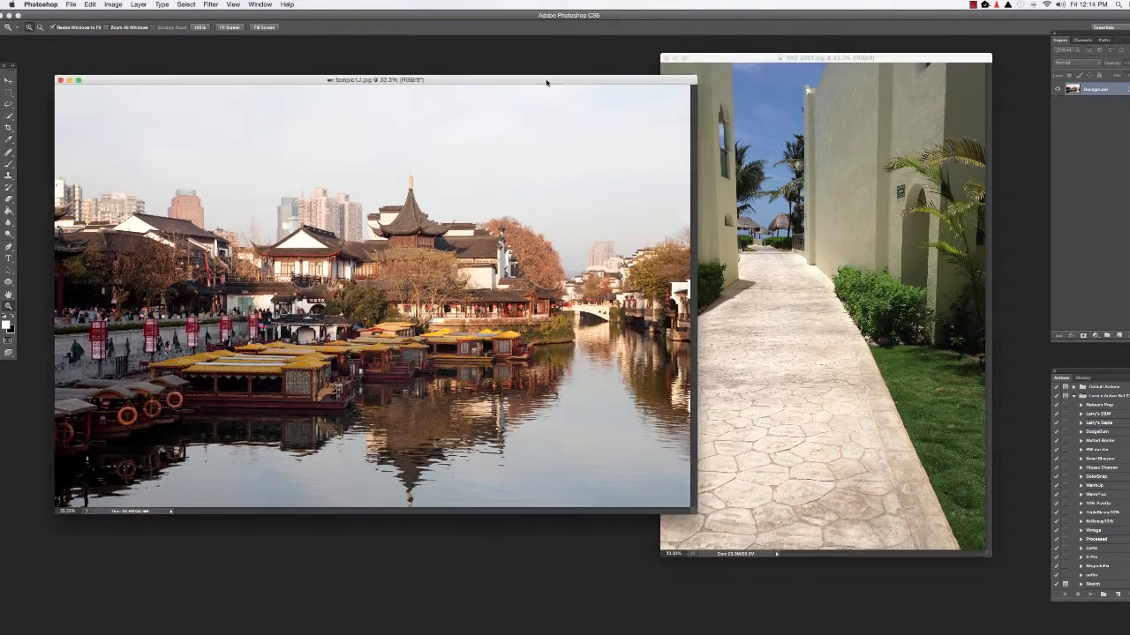
{"action": "left_click_drag", "start_coordinate": [825, 59], "coordinate": [618, 65]}
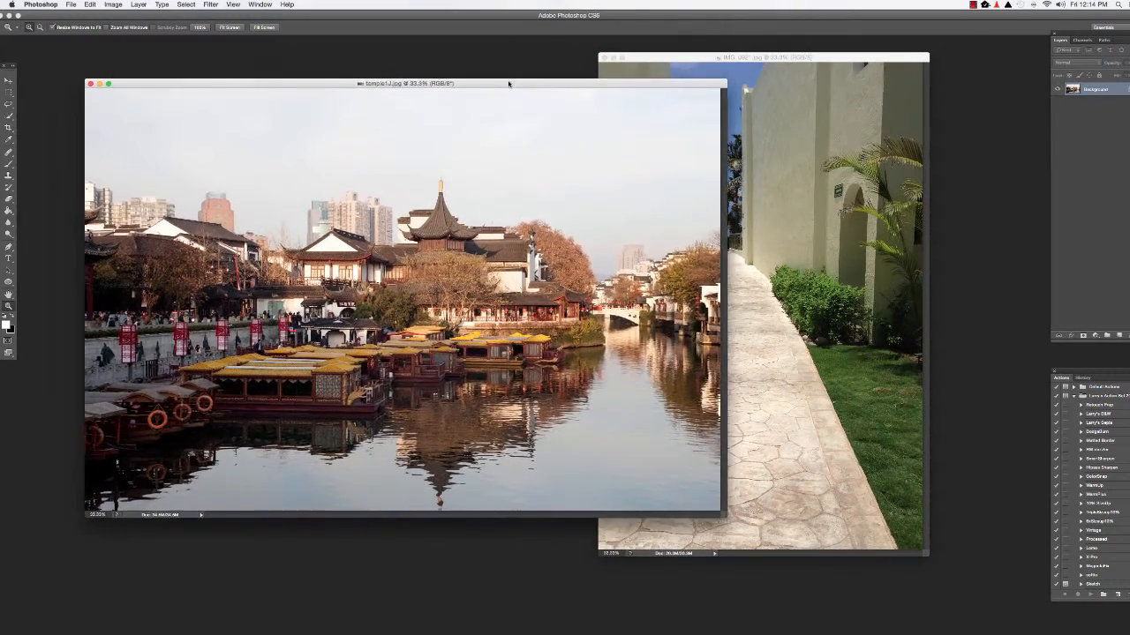
{"action": "left_click_drag", "start_coordinate": [406, 84], "coordinate": [441, 88]}
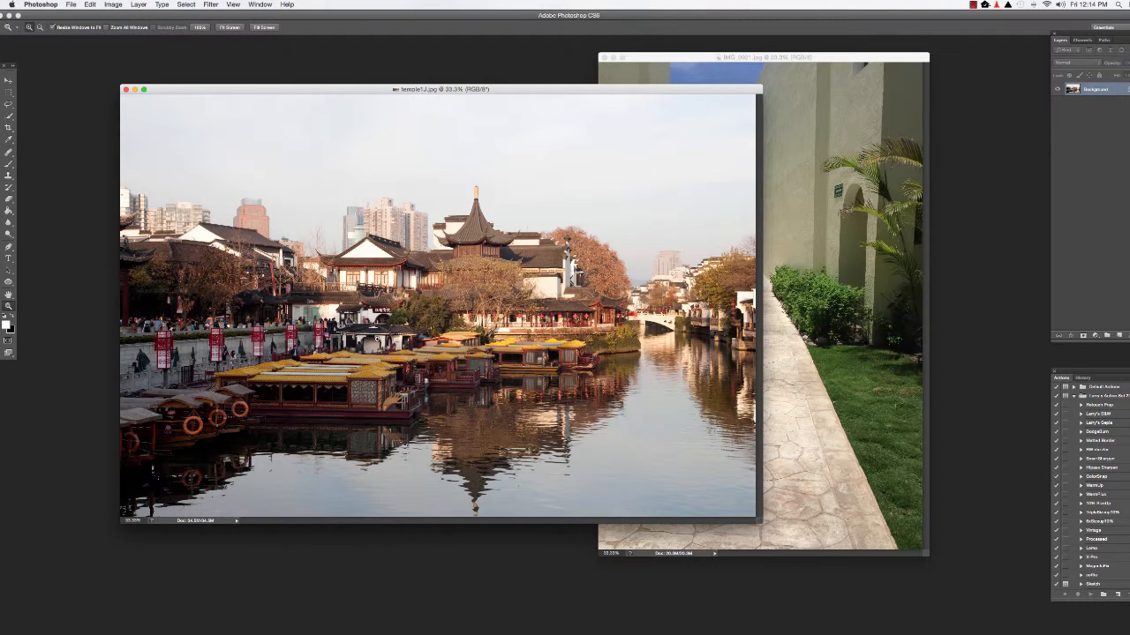
{"action": "mouse_move", "coordinate": [725, 115]}
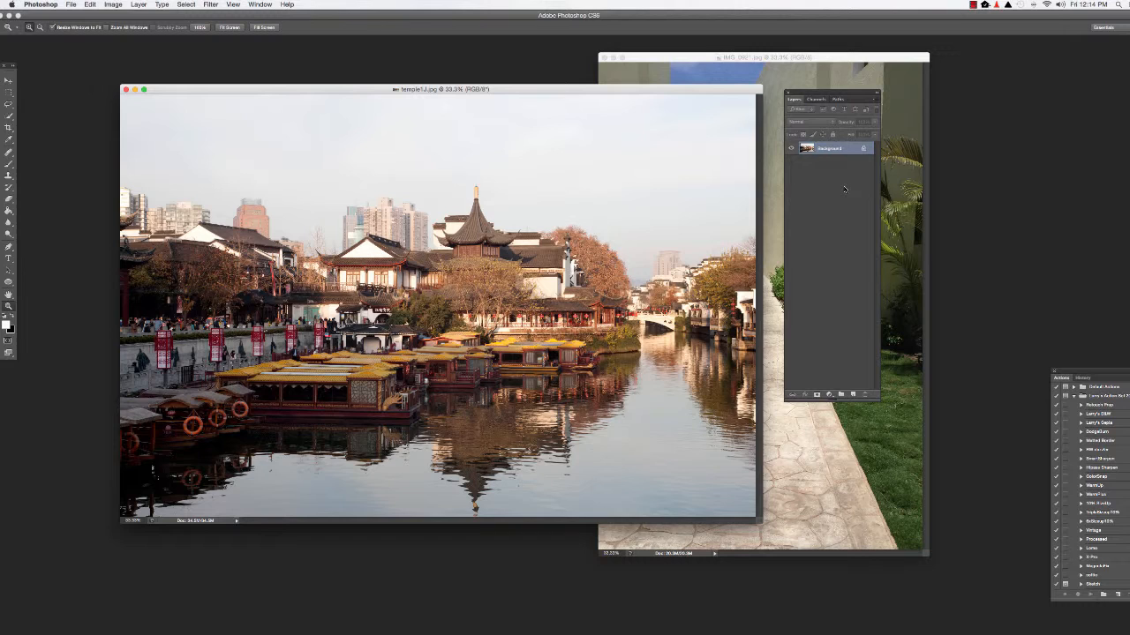
{"action": "mouse_move", "coordinate": [833, 166]}
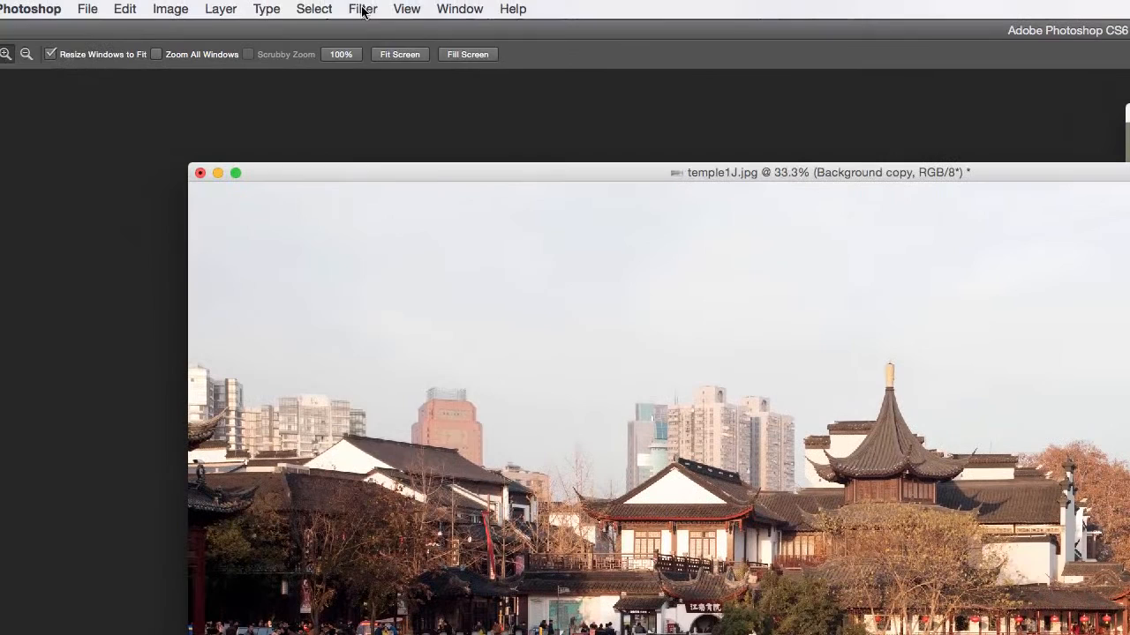
Launch Topaz Simplify 4 from the Filter menu on the canal photo's layer copy
{"action": "left_click", "coordinate": [362, 9]}
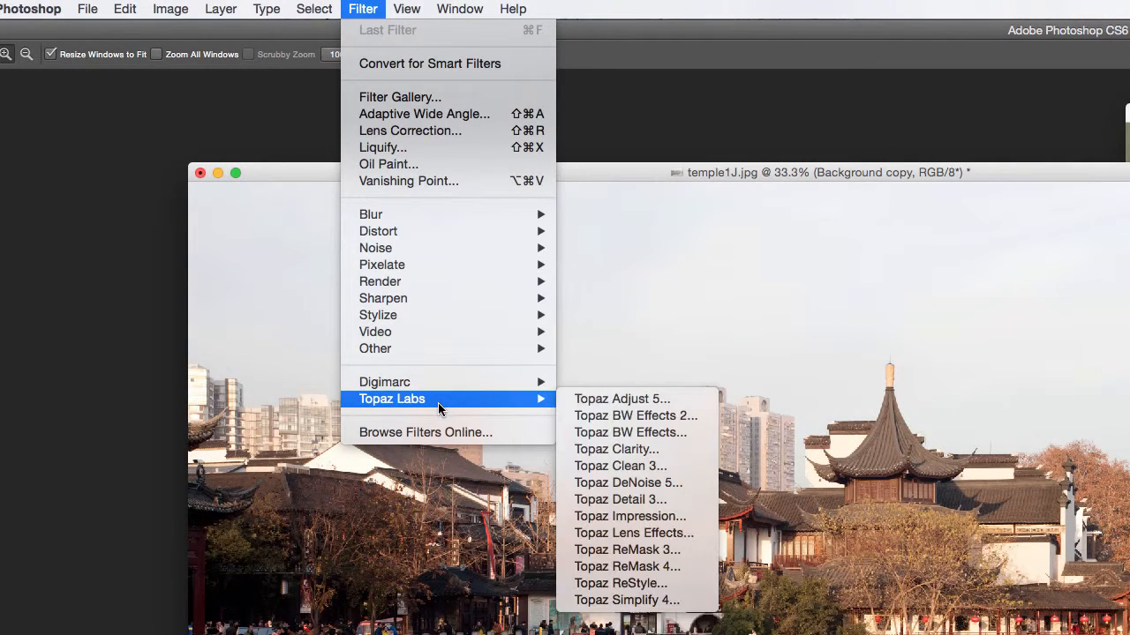
{"action": "mouse_move", "coordinate": [621, 399]}
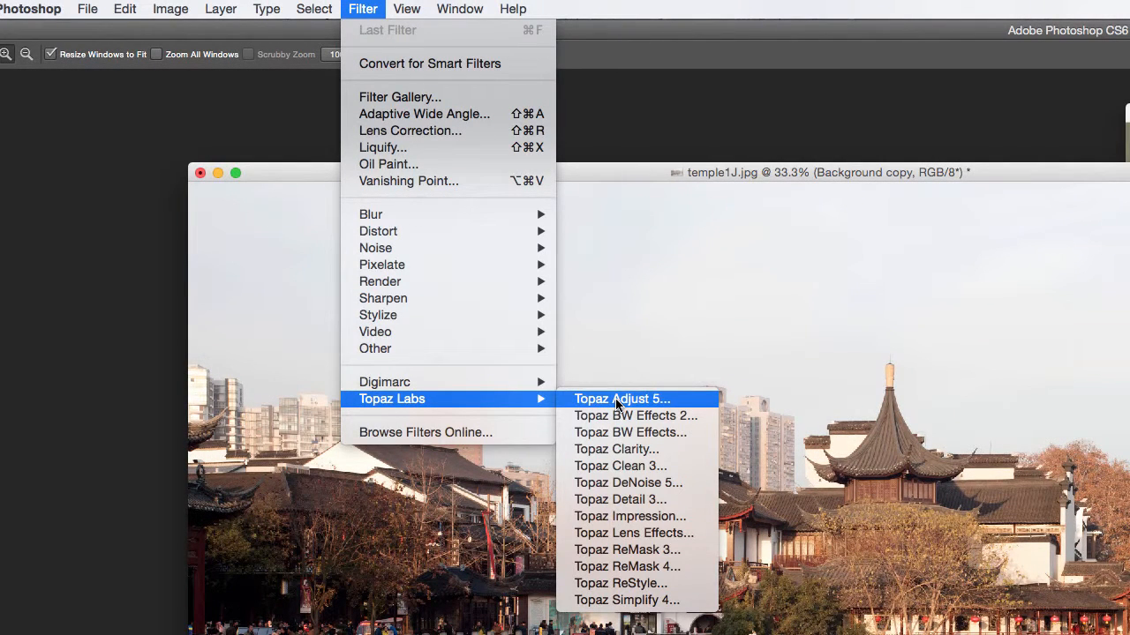
{"action": "mouse_move", "coordinate": [620, 466]}
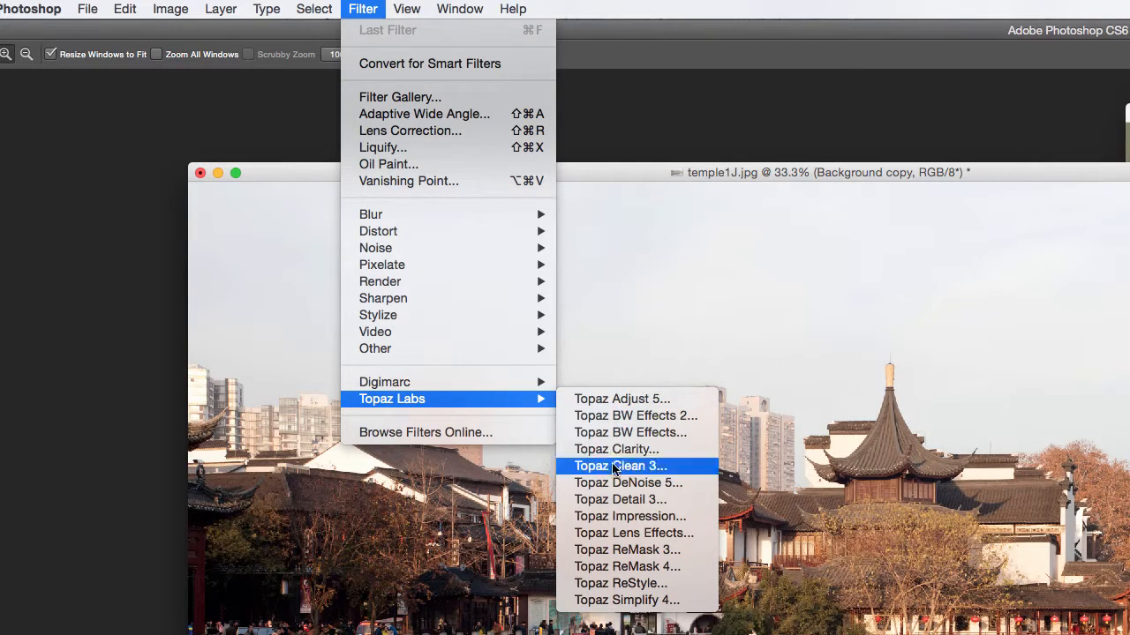
{"action": "mouse_move", "coordinate": [627, 600]}
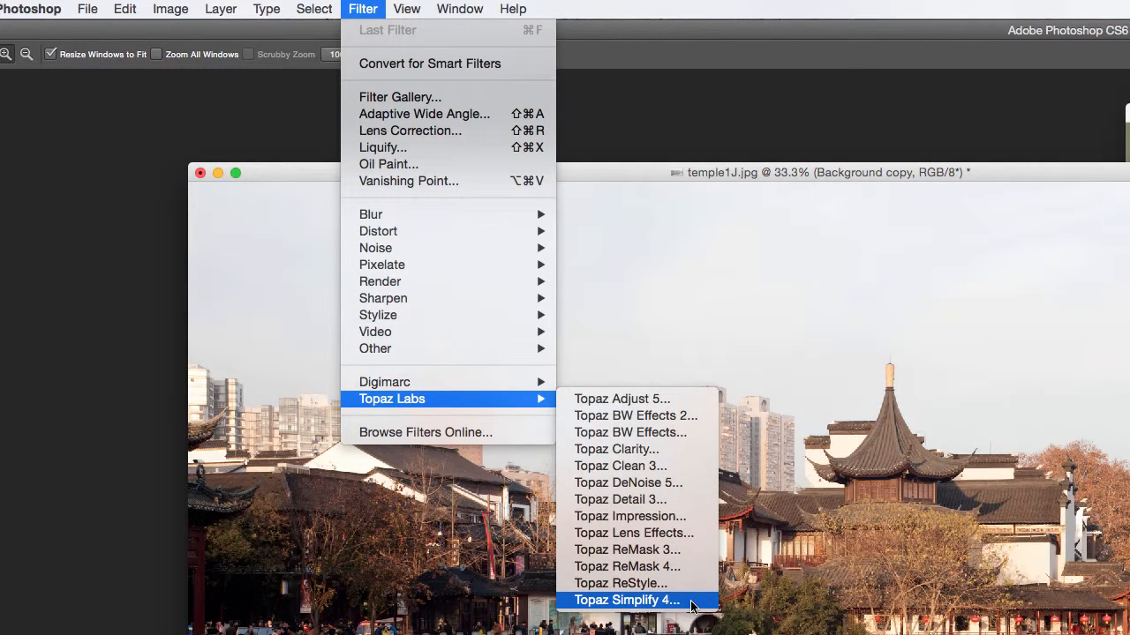
{"action": "left_click", "coordinate": [627, 600]}
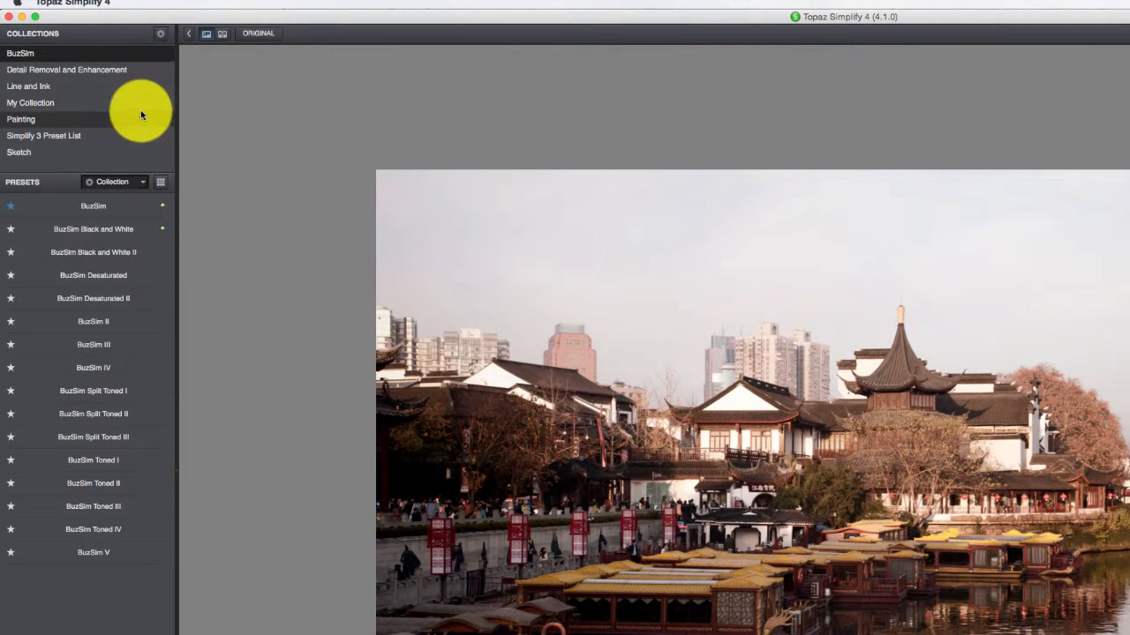
{"action": "mouse_move", "coordinate": [132, 57]}
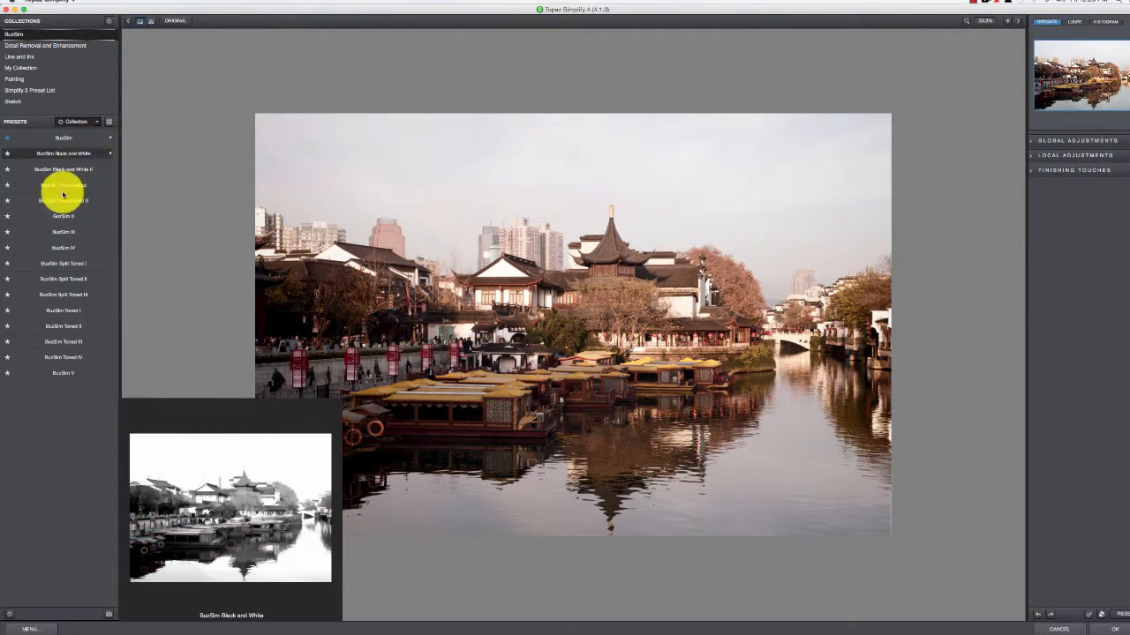
Preview the BuzSim black-and-white, Split Toned III and Split Toned I looks
{"action": "left_click", "coordinate": [63, 327]}
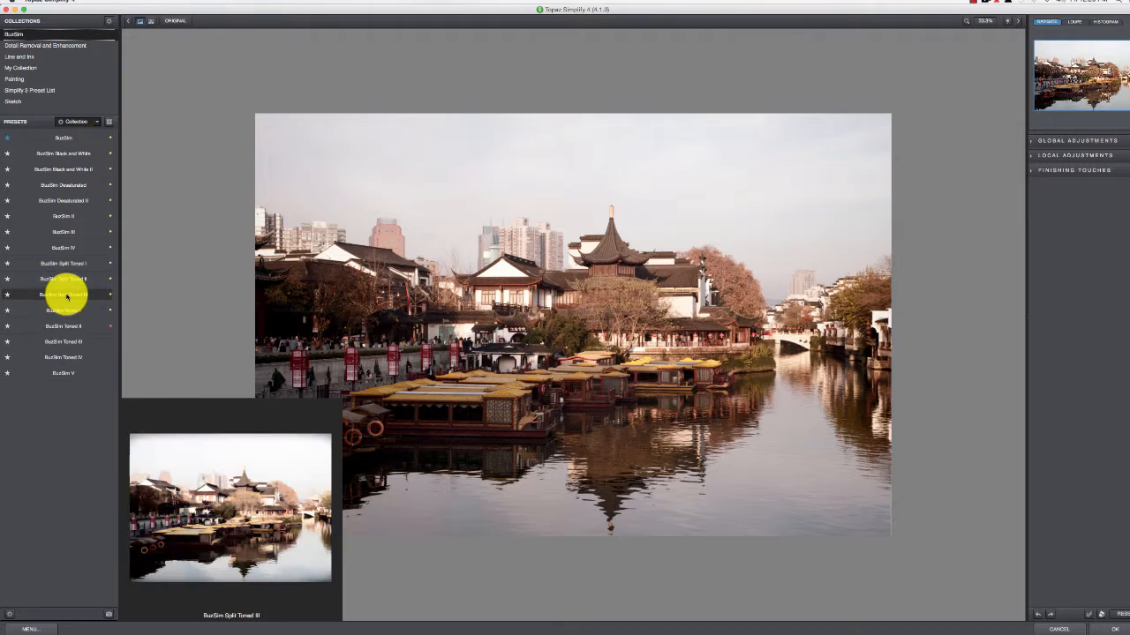
{"action": "left_click", "coordinate": [62, 263]}
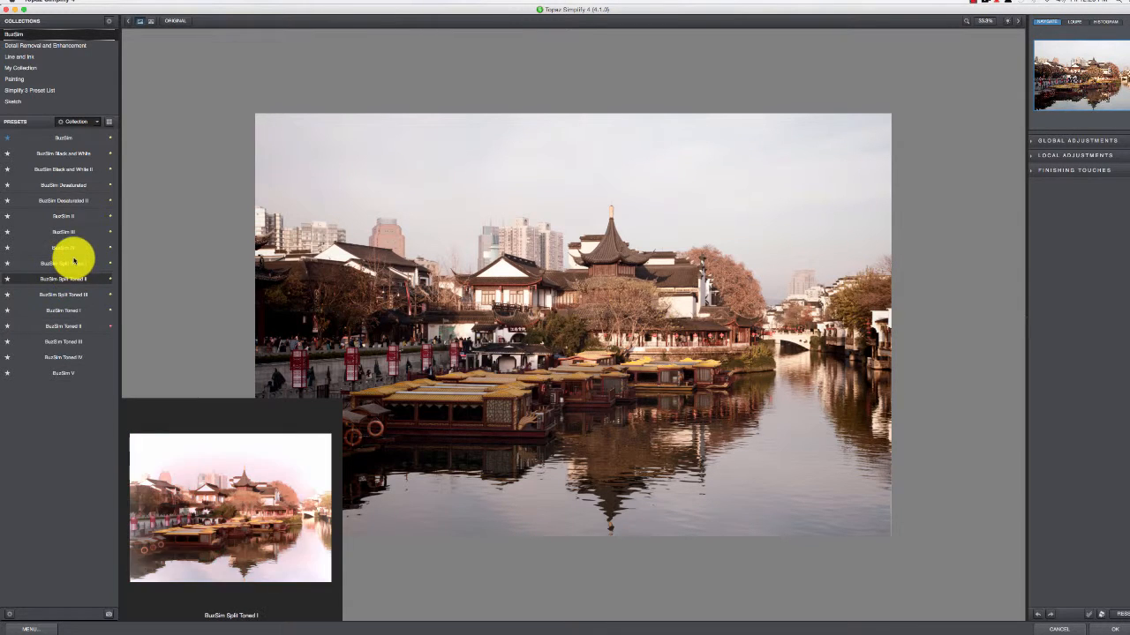
{"action": "left_click", "coordinate": [62, 185]}
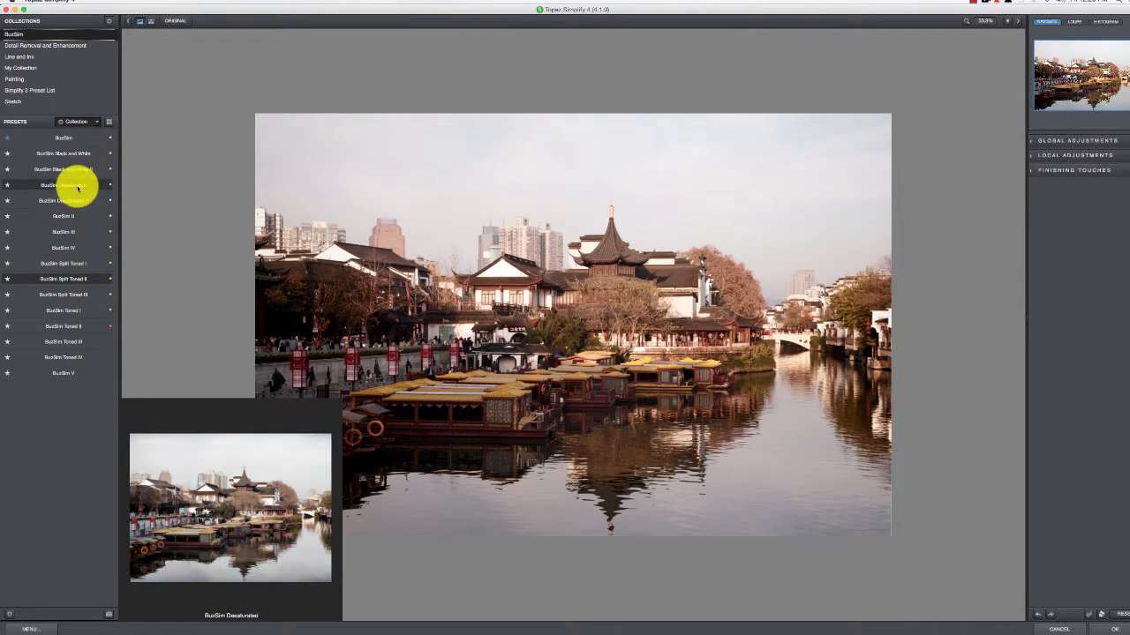
Show the BuzSim presets as thumbnails and apply BuzSim IV to the canal photo
{"action": "left_click", "coordinate": [63, 137]}
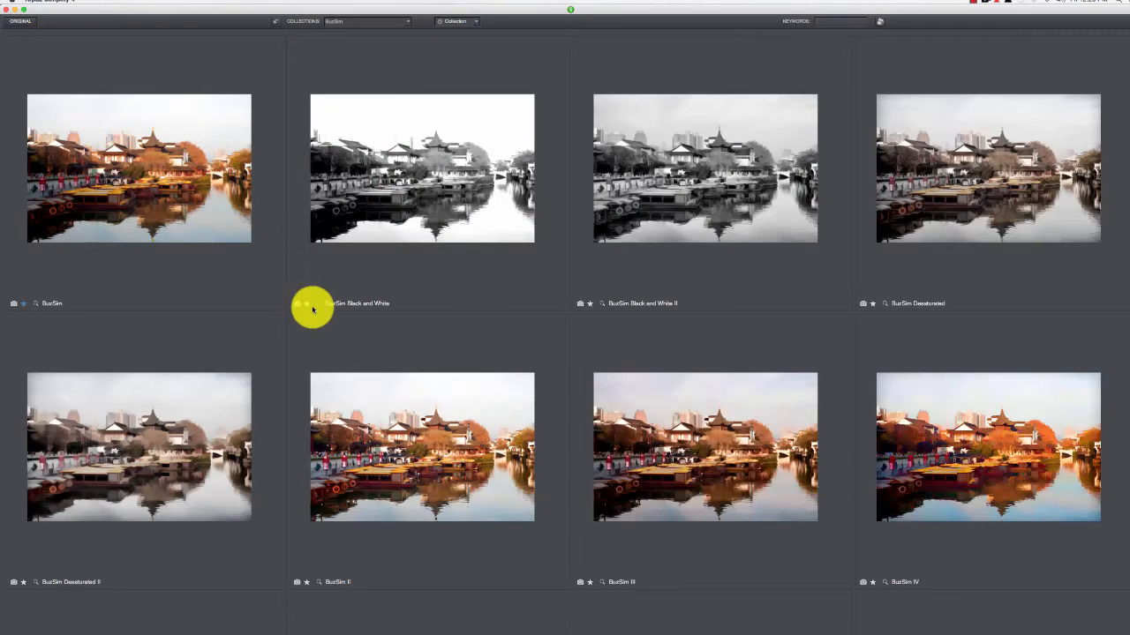
{"action": "scroll", "scroll_direction": "down", "scroll_amount": 3}
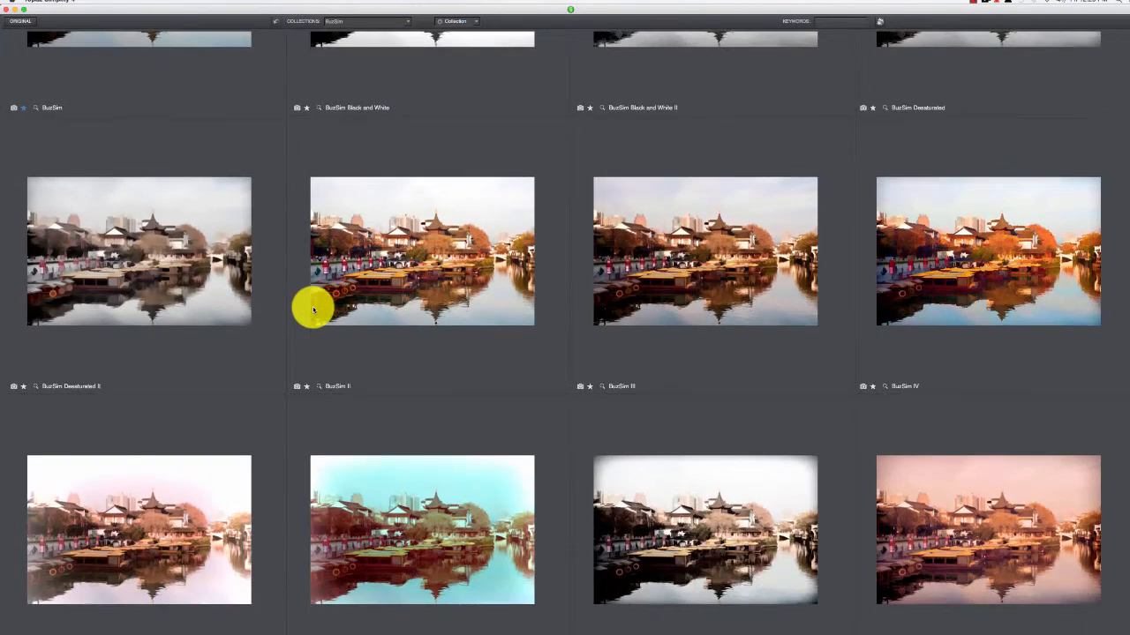
{"action": "scroll", "scroll_direction": "down", "scroll_amount": 3}
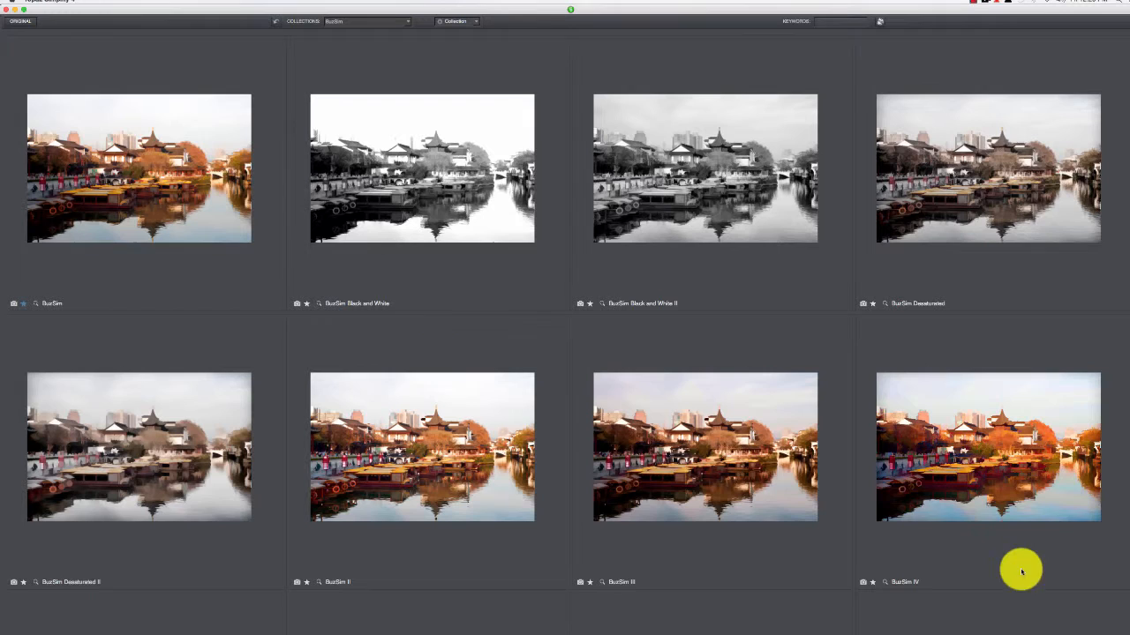
{"action": "mouse_move", "coordinate": [972, 479]}
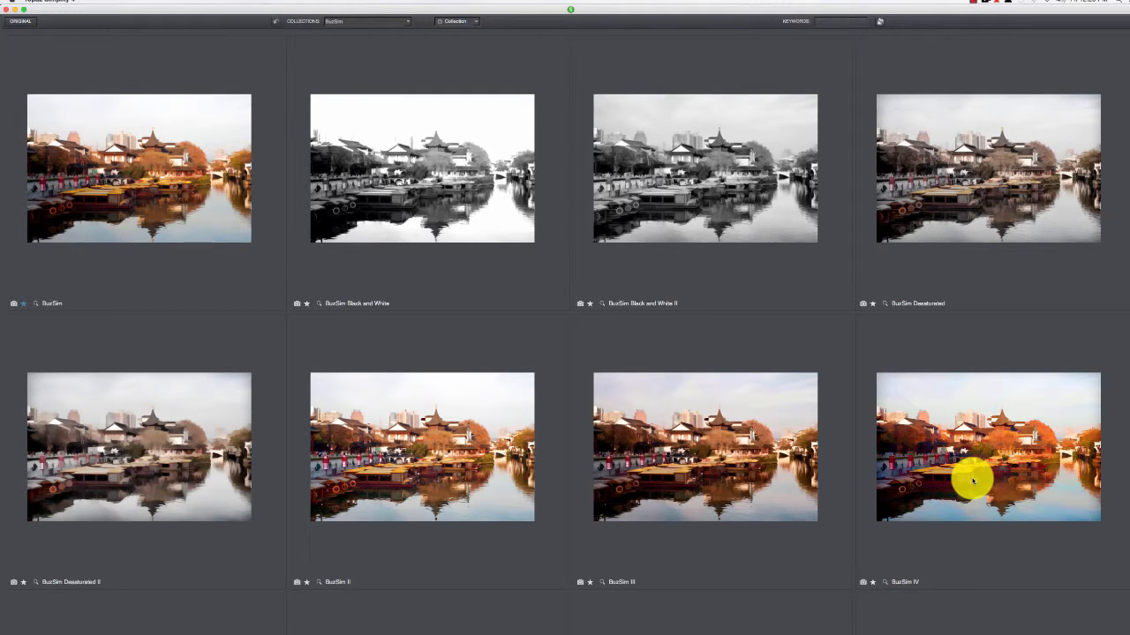
{"action": "double_click", "coordinate": [987, 447]}
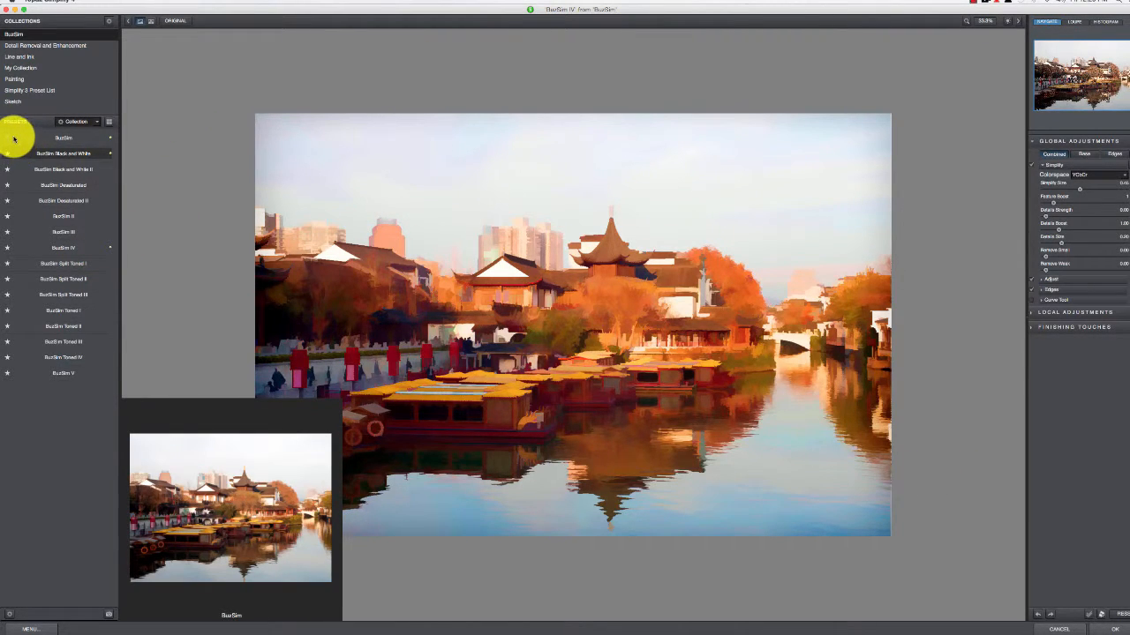
{"action": "left_click", "coordinate": [78, 120]}
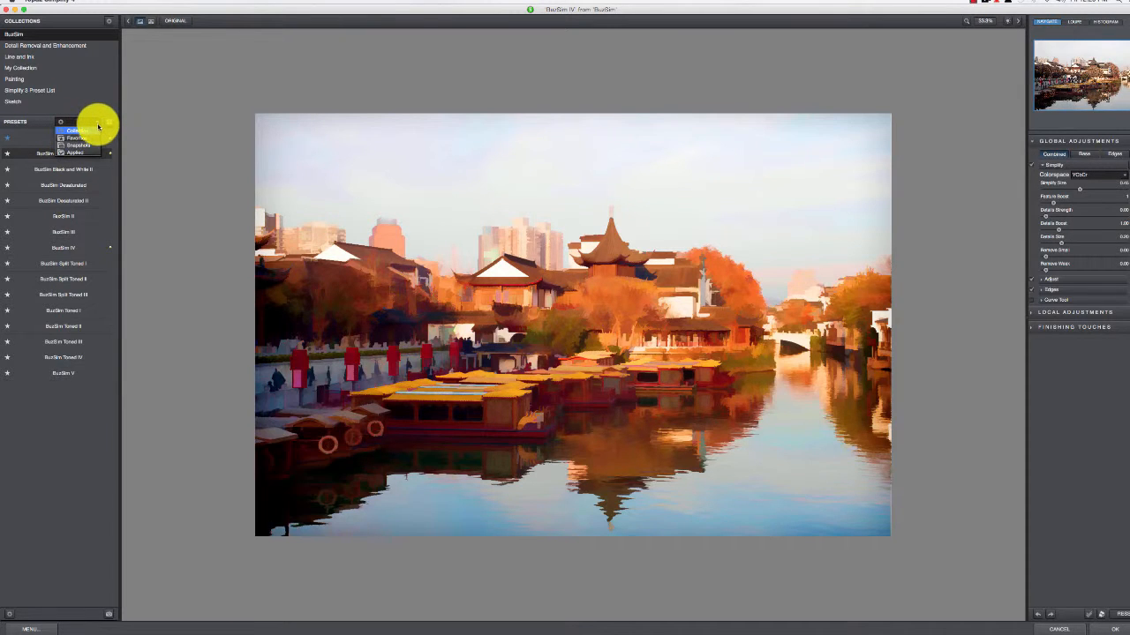
{"action": "left_click", "coordinate": [75, 131]}
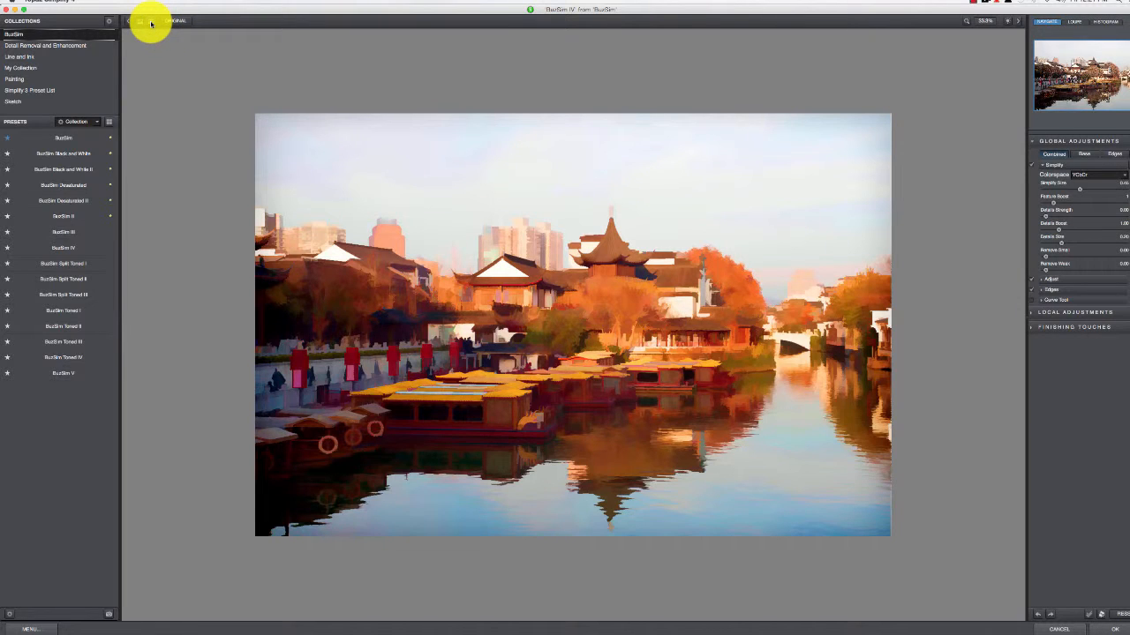
{"action": "left_click", "coordinate": [139, 21]}
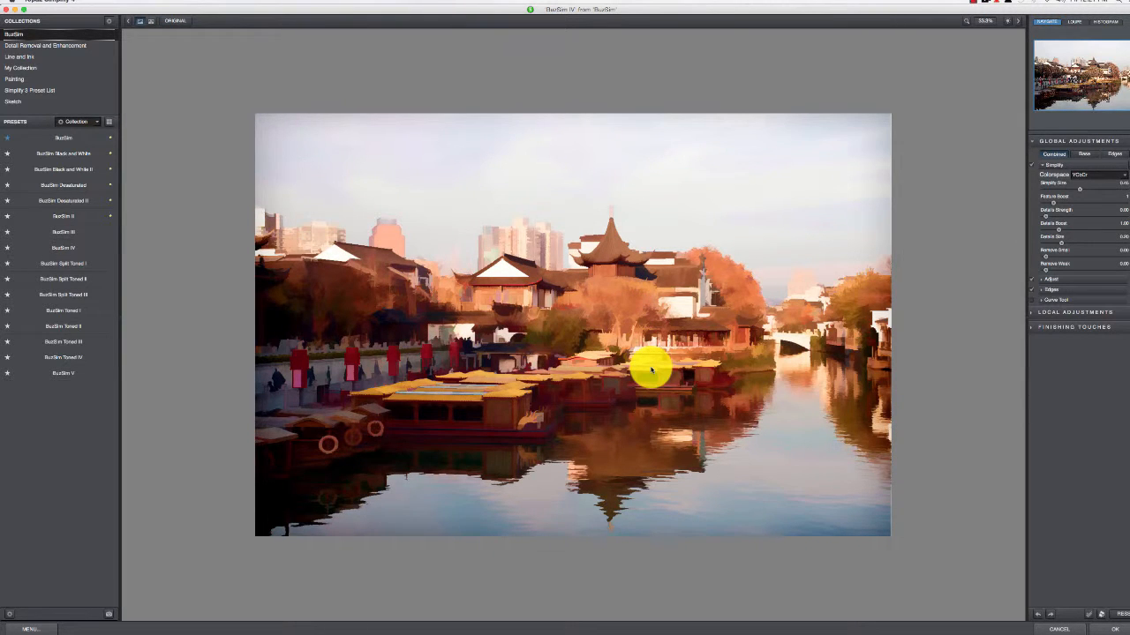
{"action": "left_click", "coordinate": [175, 21]}
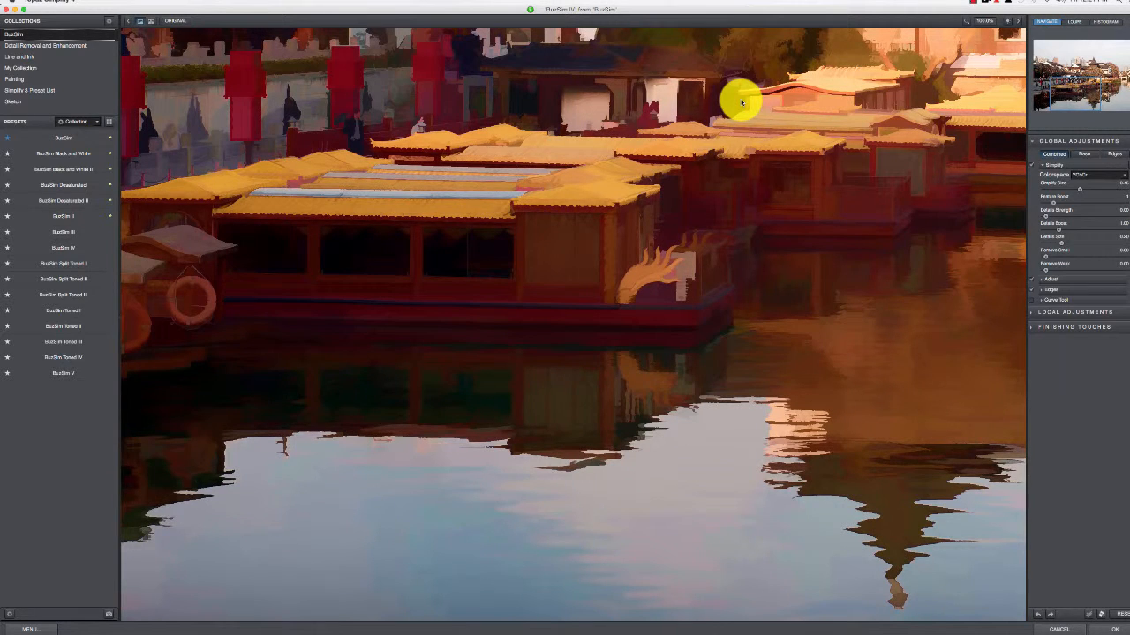
Set the preview magnification to Fit so the whole canal photo shows
{"action": "left_click", "coordinate": [987, 25]}
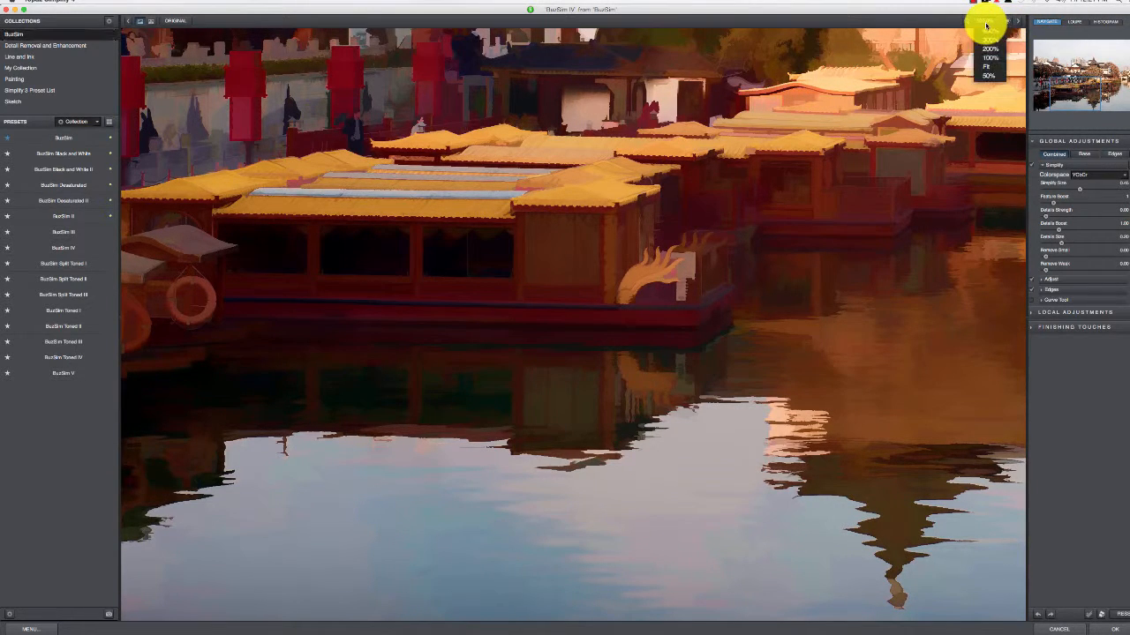
{"action": "left_click", "coordinate": [986, 66]}
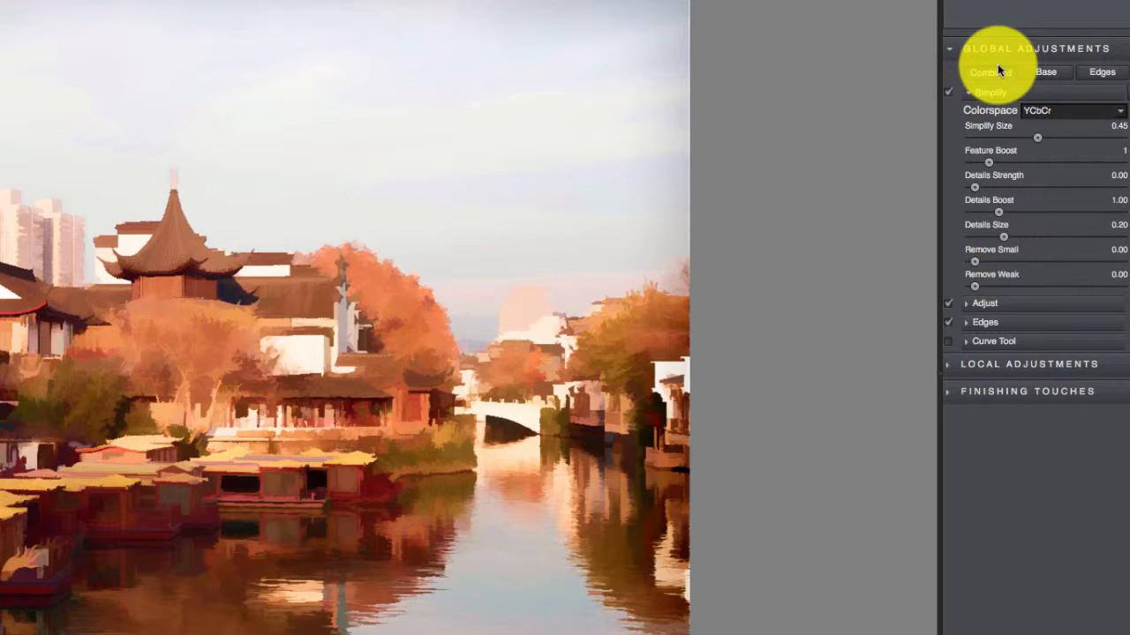
Set Simplify Size to 0.62, Feature Boost to 2 and Details Strength to 0.85
{"action": "left_click", "coordinate": [989, 71]}
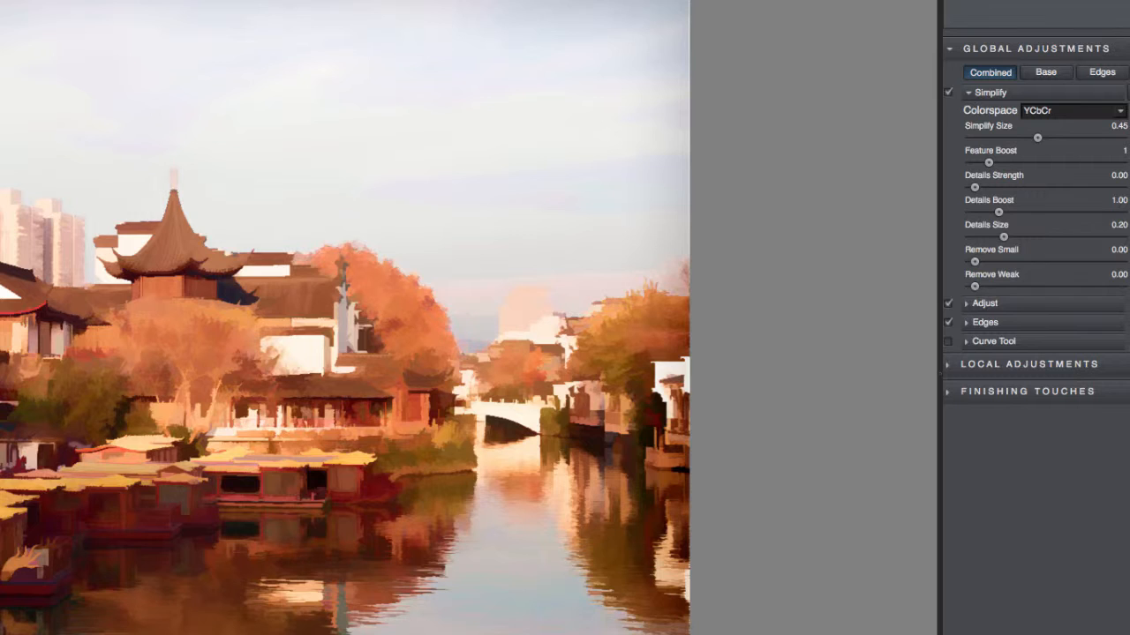
{"action": "mouse_move", "coordinate": [1015, 164]}
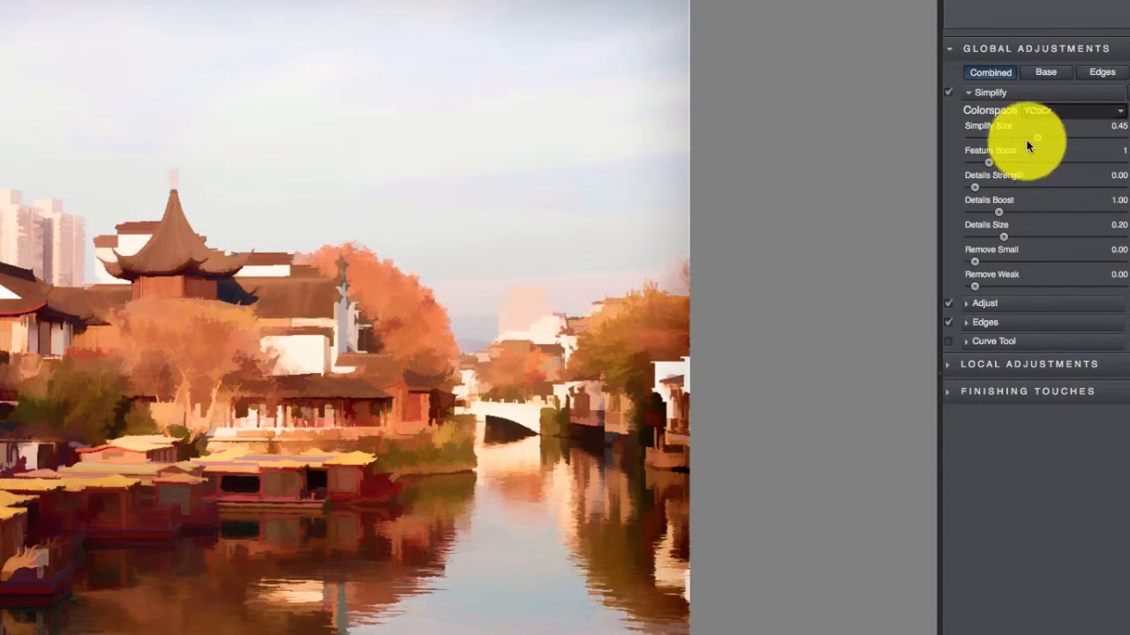
{"action": "left_click_drag", "start_coordinate": [1037, 139], "coordinate": [1059, 139]}
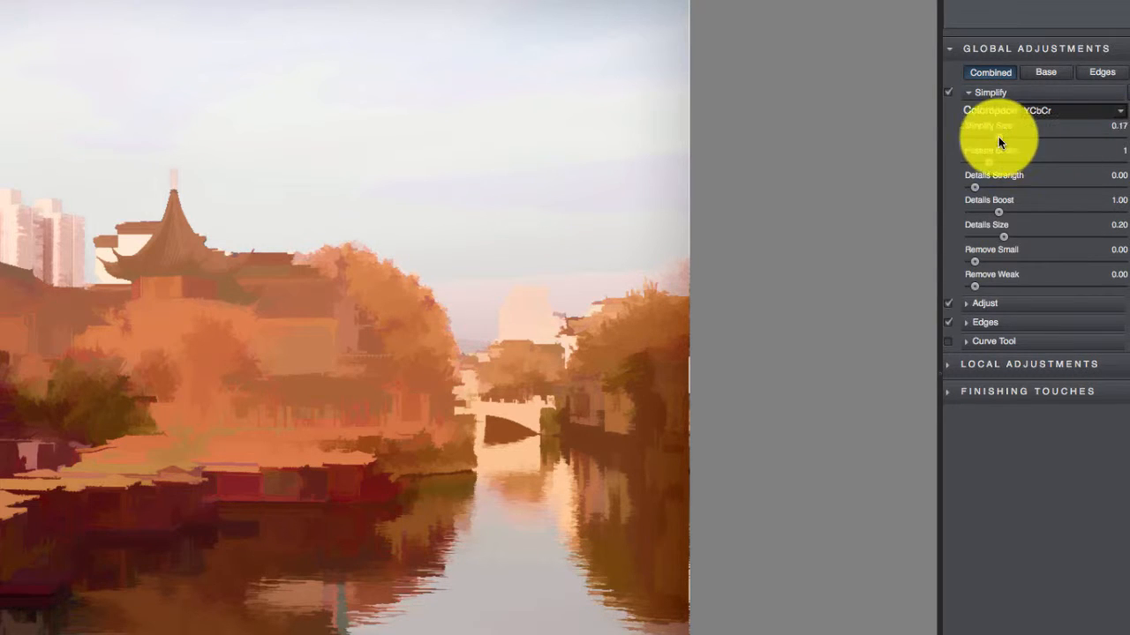
{"action": "left_click_drag", "start_coordinate": [997, 137], "coordinate": [974, 137]}
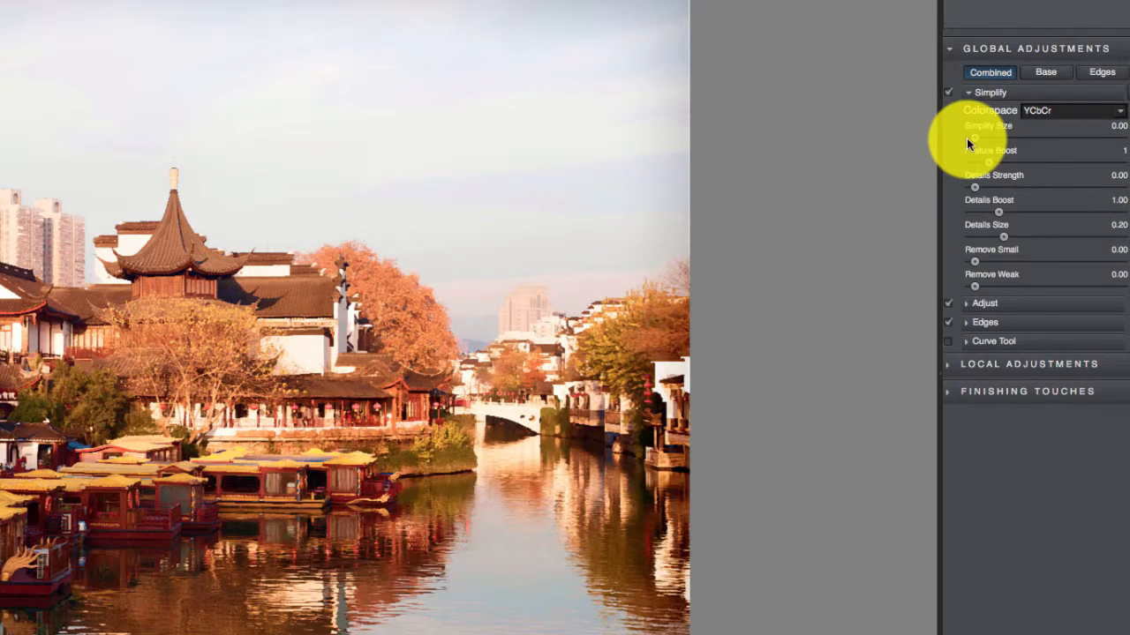
{"action": "left_click_drag", "start_coordinate": [974, 136], "coordinate": [1054, 137]}
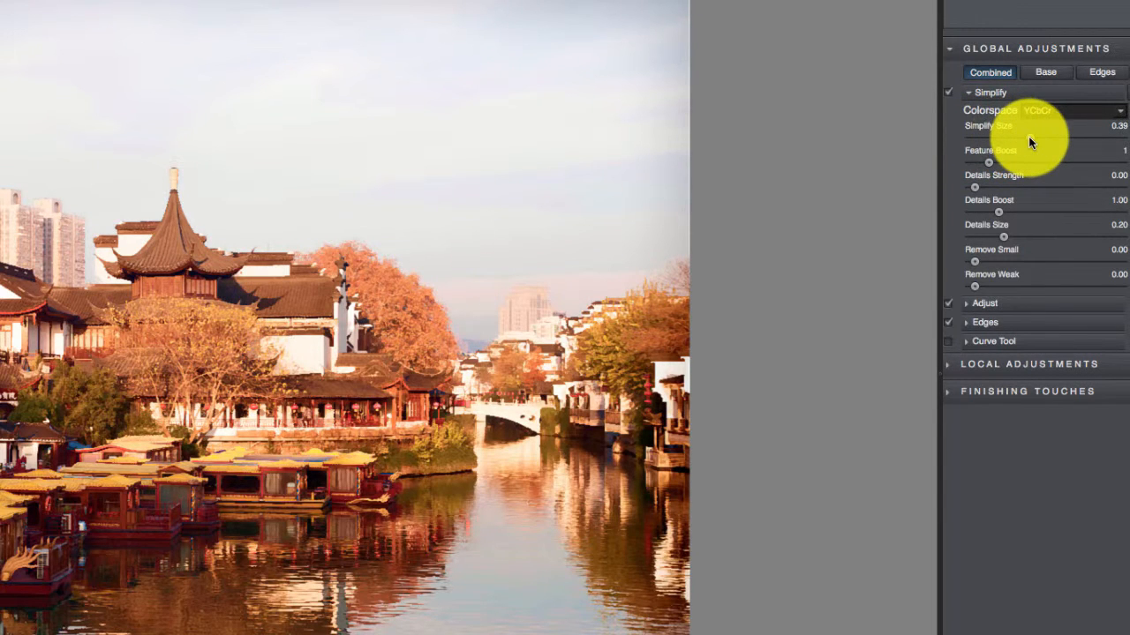
{"action": "left_click_drag", "start_coordinate": [1024, 125], "coordinate": [1046, 125]}
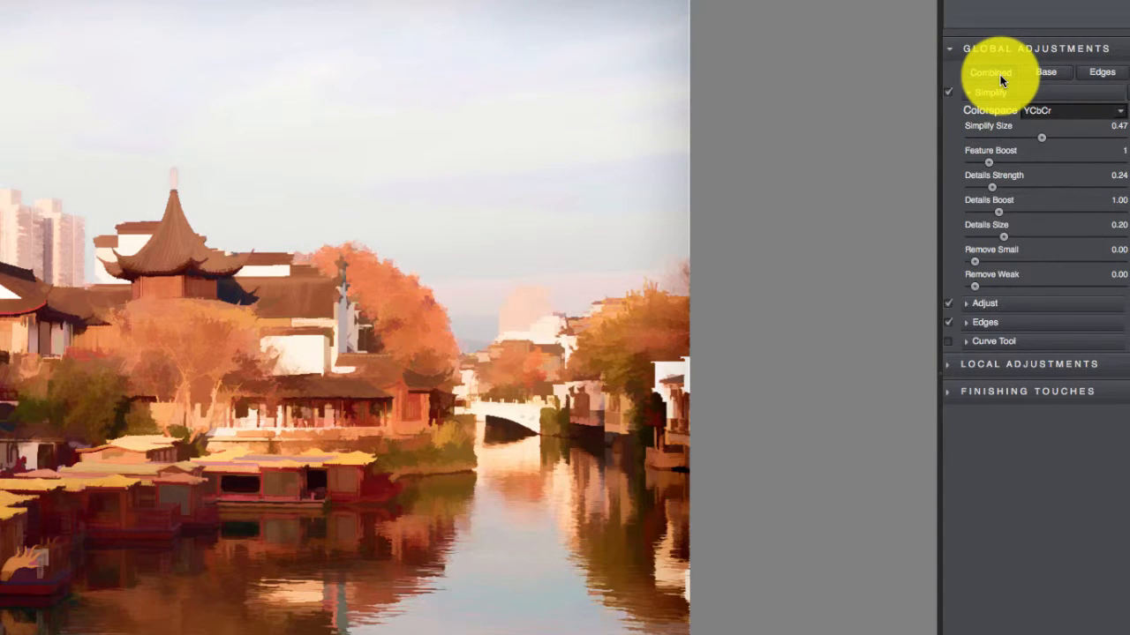
Compare the Combined, Base and Edges views, ending on Combined
{"action": "left_click", "coordinate": [1045, 72]}
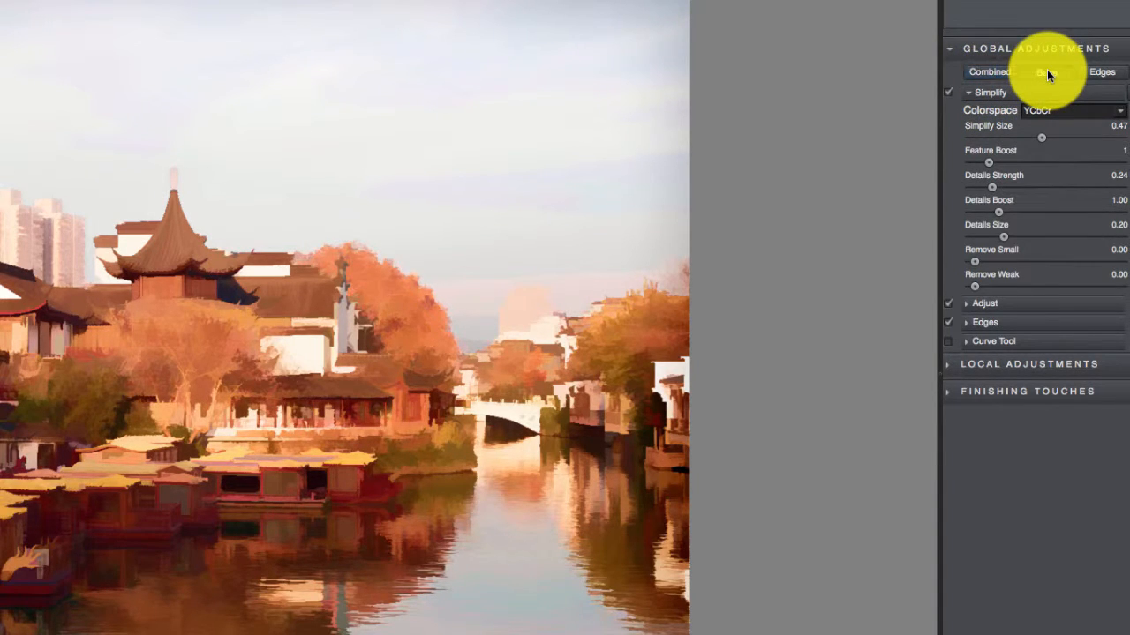
{"action": "left_click", "coordinate": [1050, 72]}
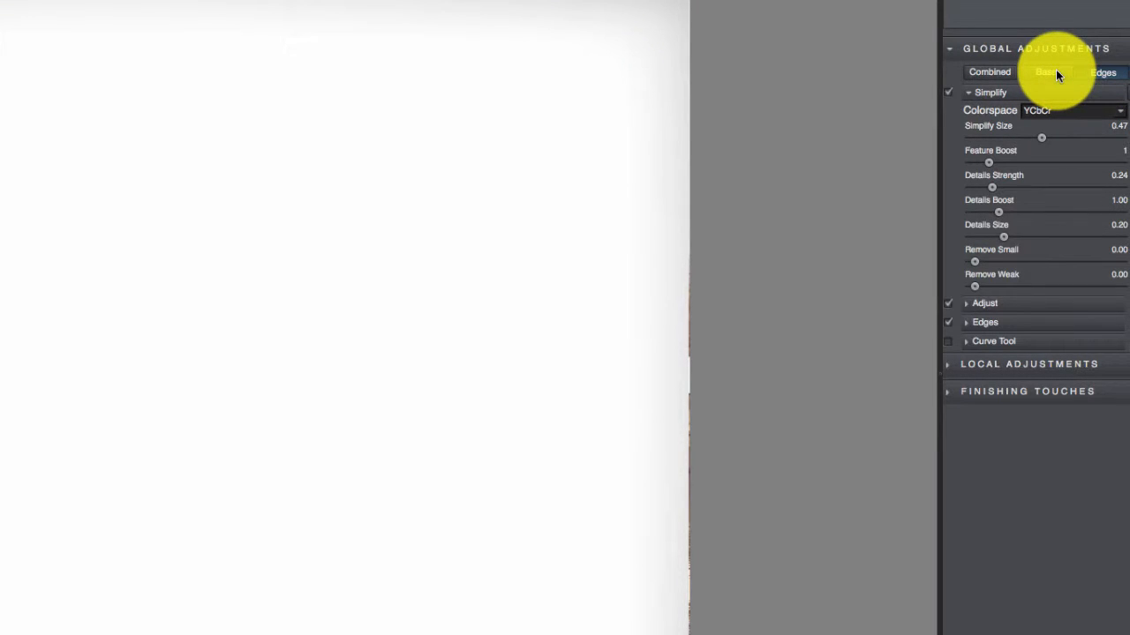
{"action": "left_click", "coordinate": [1102, 71]}
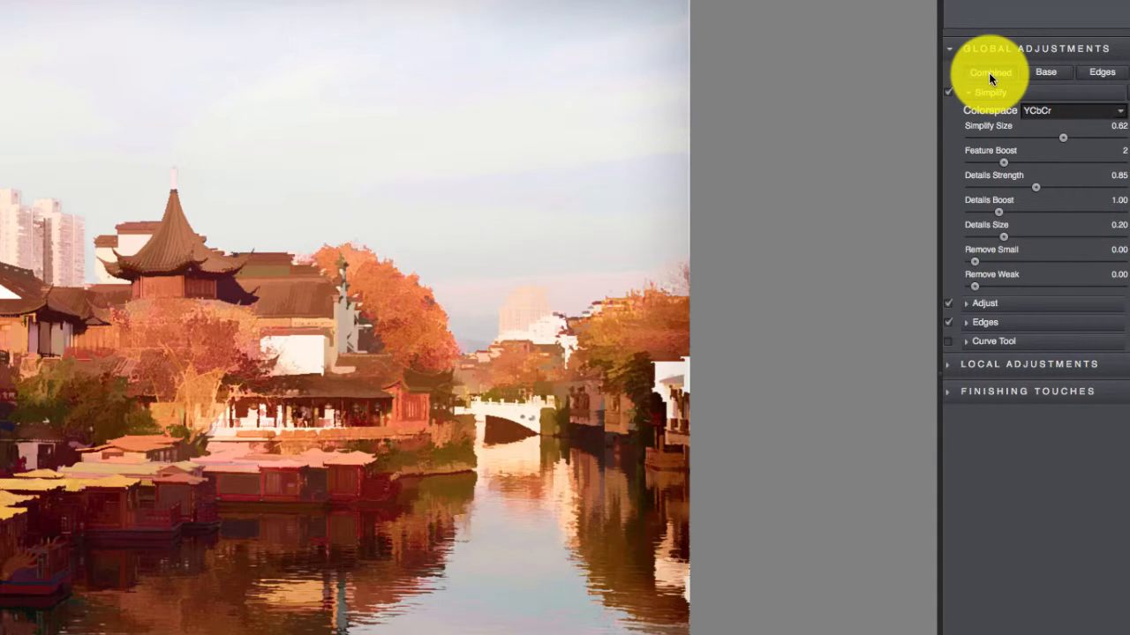
{"action": "left_click", "coordinate": [989, 72]}
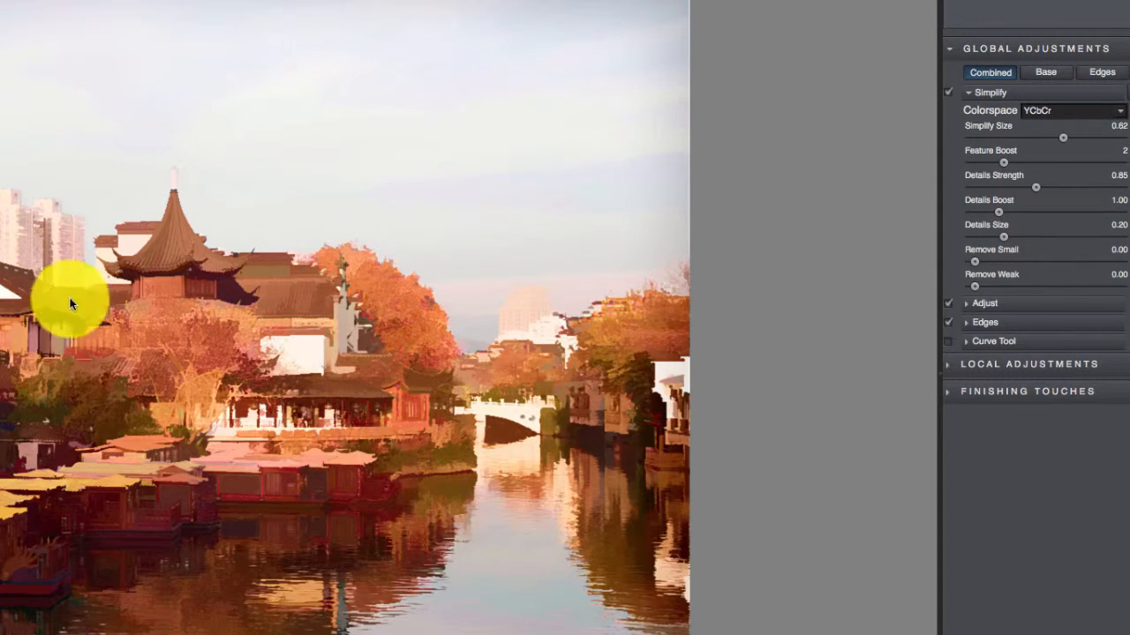
{"action": "mouse_move", "coordinate": [936, 216]}
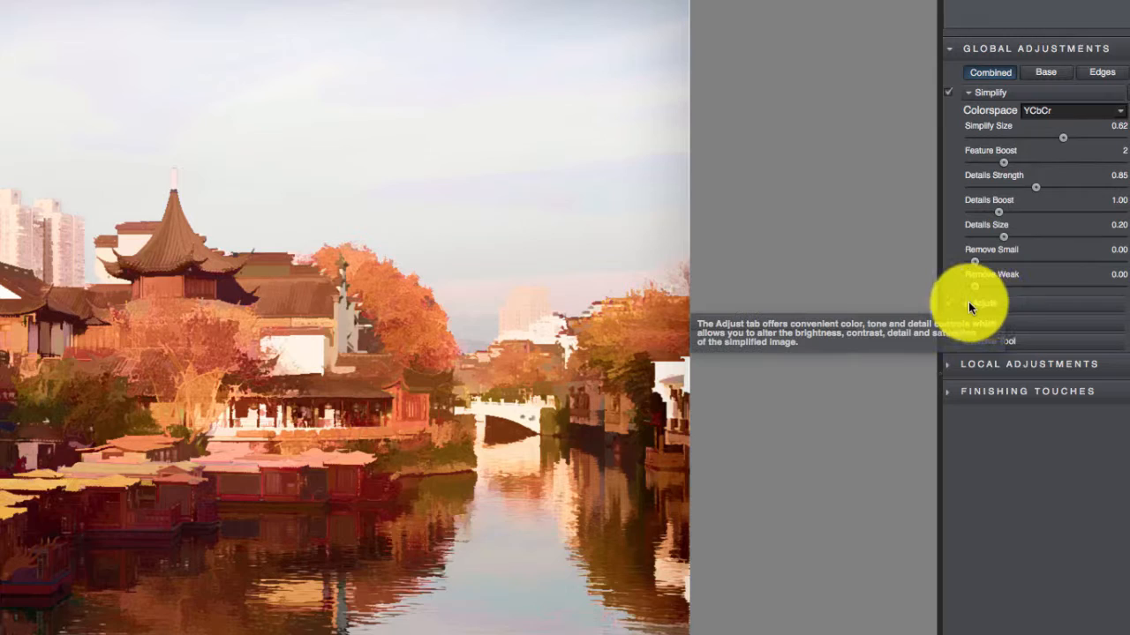
Expand Adjust and raise Saturation and Saturation Boost for a far more saturated look
{"action": "left_click", "coordinate": [987, 304]}
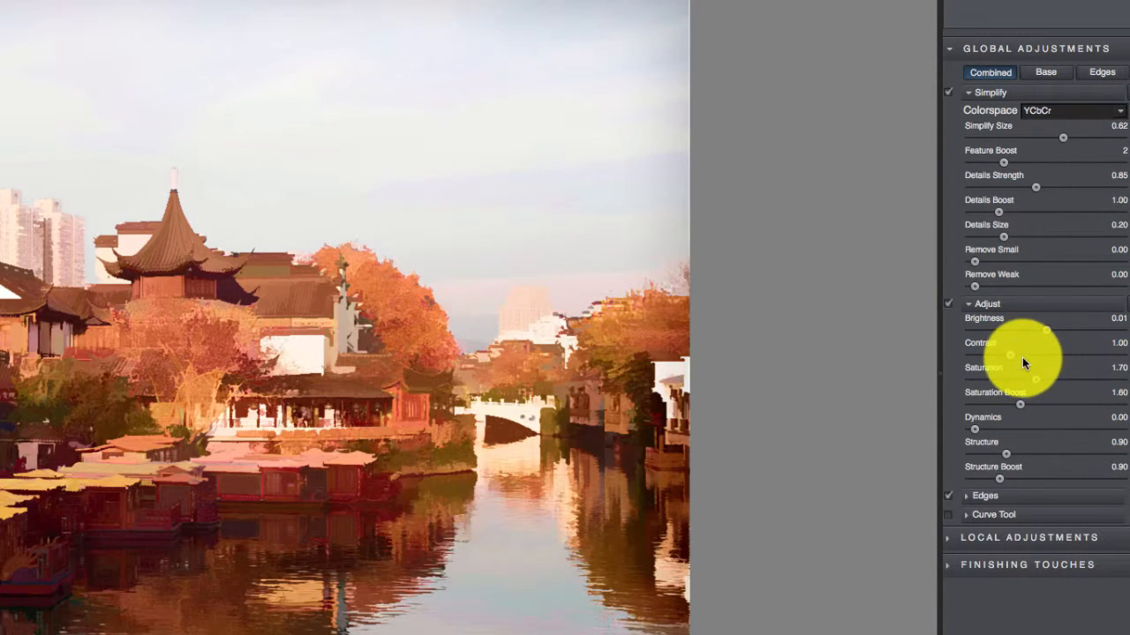
{"action": "left_click_drag", "start_coordinate": [1015, 381], "coordinate": [1046, 382]}
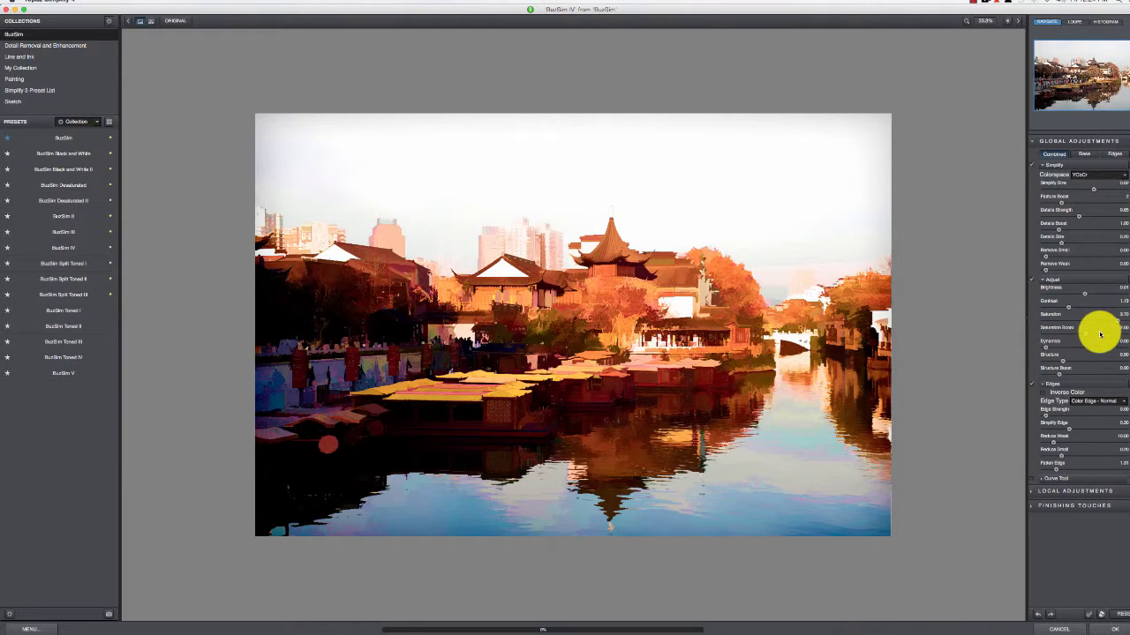
{"action": "left_click_drag", "start_coordinate": [1099, 334], "coordinate": [1108, 337]}
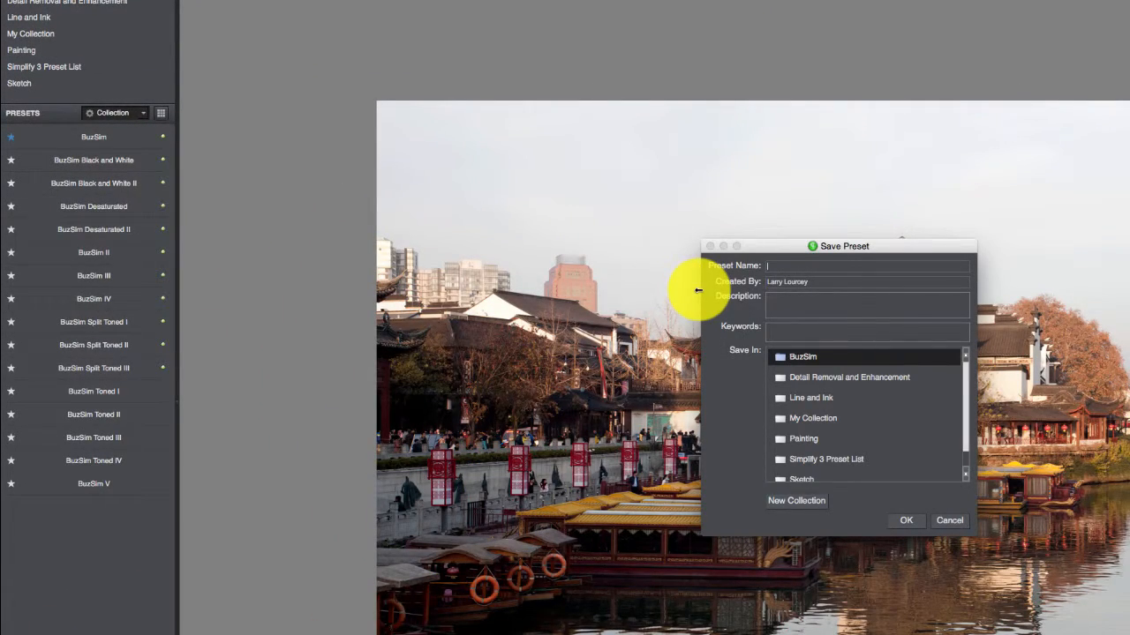
Save the look as preset 'SuperSaturation' and apply it from My Collection
{"action": "type", "text": "SuperSaturation"}
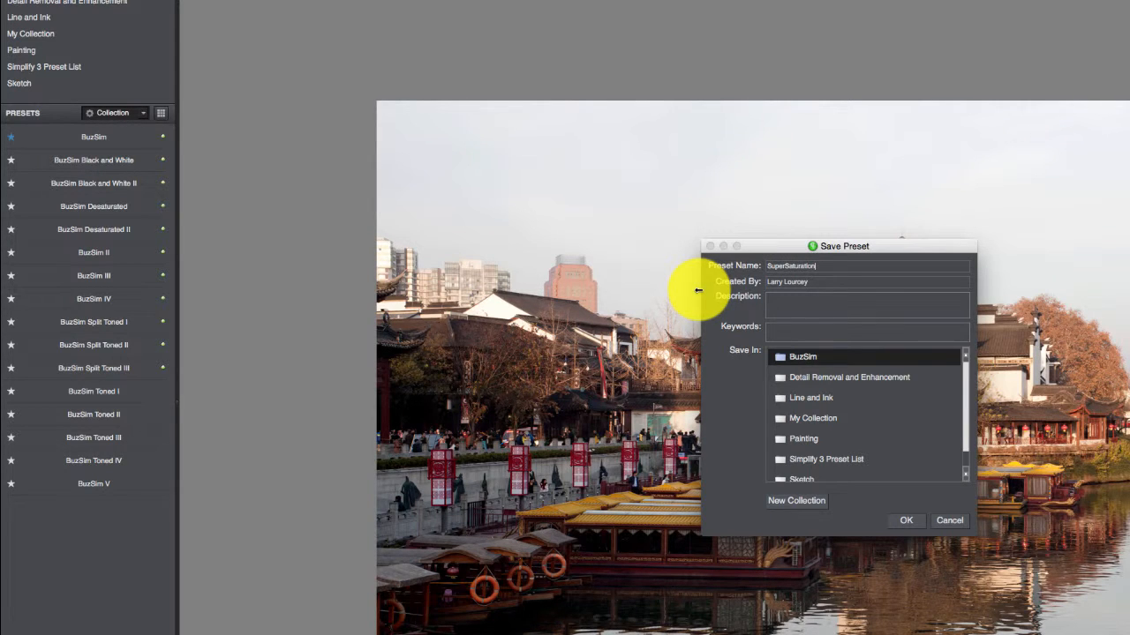
{"action": "left_click", "coordinate": [812, 417]}
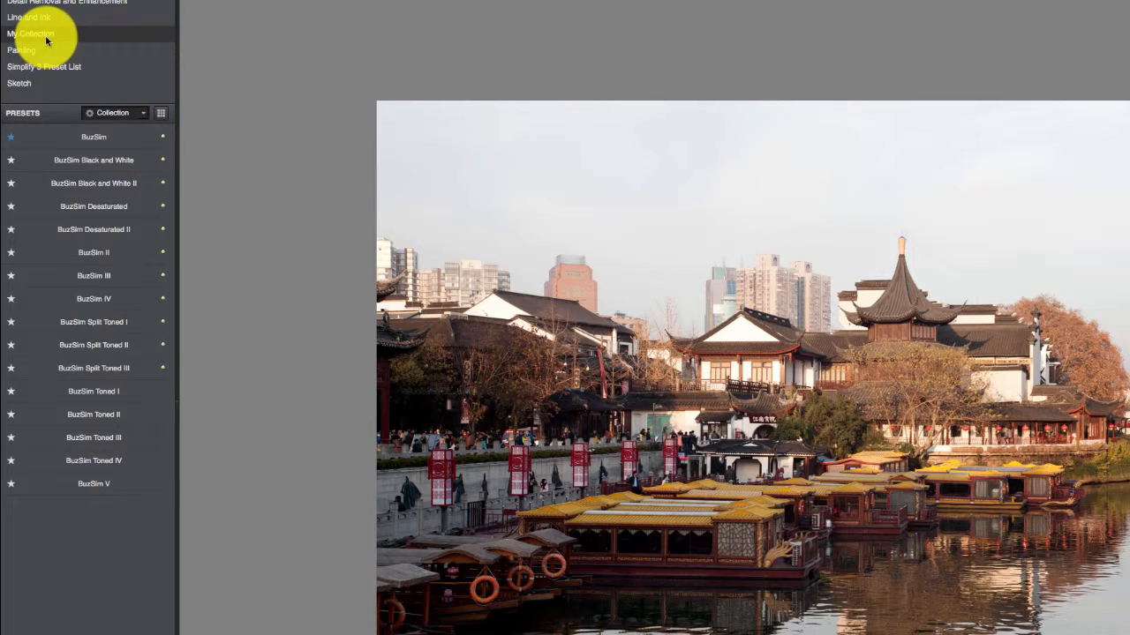
{"action": "left_click", "coordinate": [31, 33]}
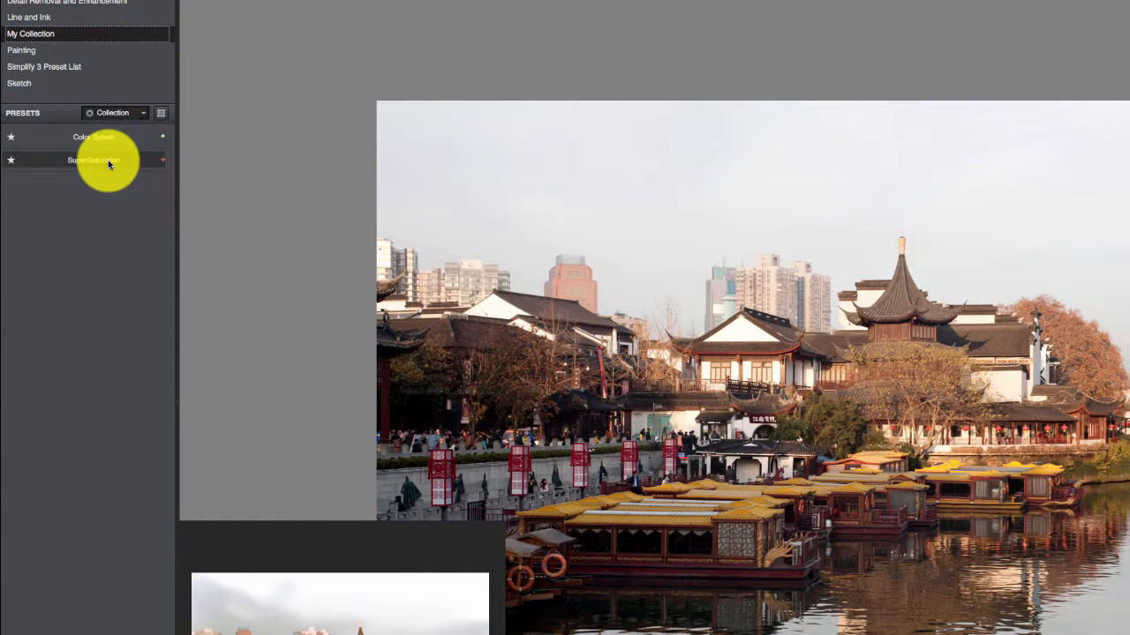
{"action": "left_click", "coordinate": [93, 160]}
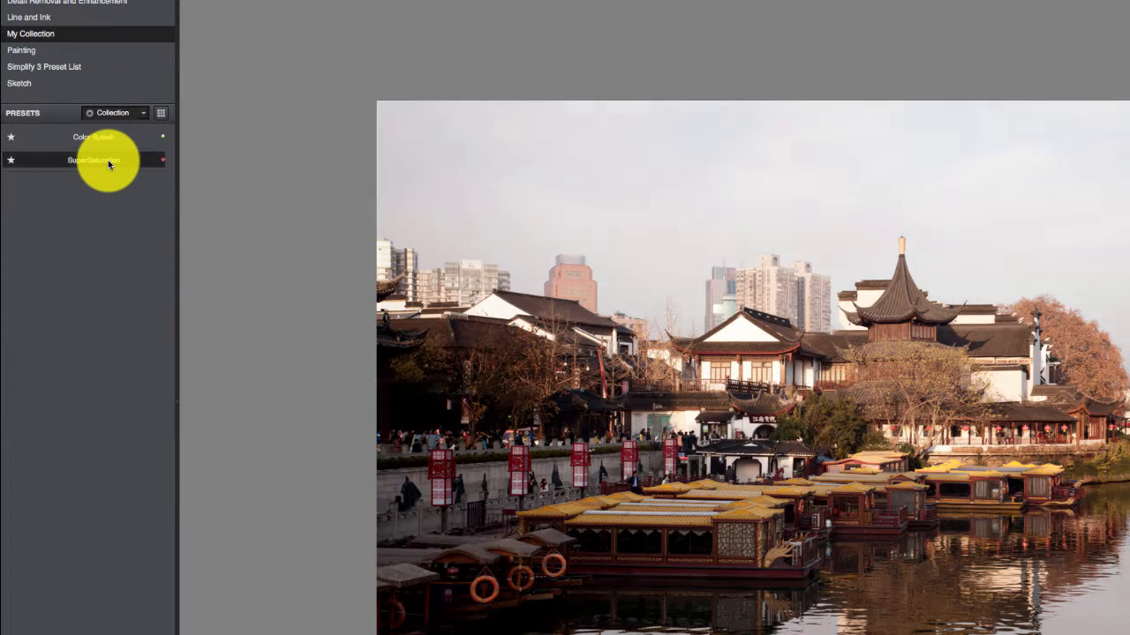
{"action": "left_click", "coordinate": [93, 159]}
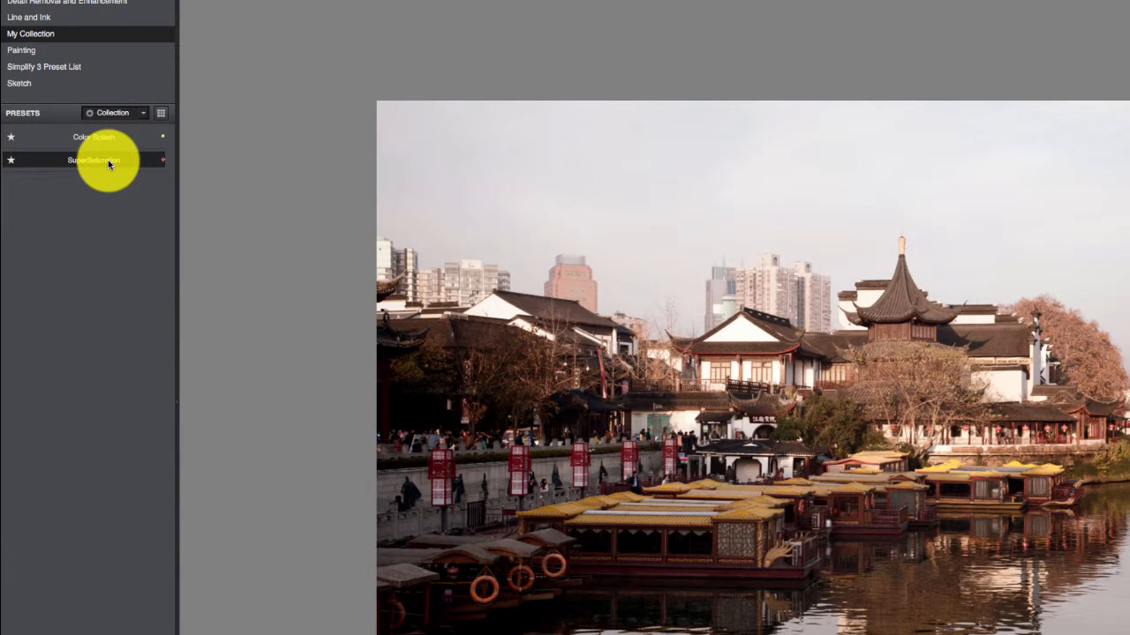
{"action": "mouse_move", "coordinate": [805, 416]}
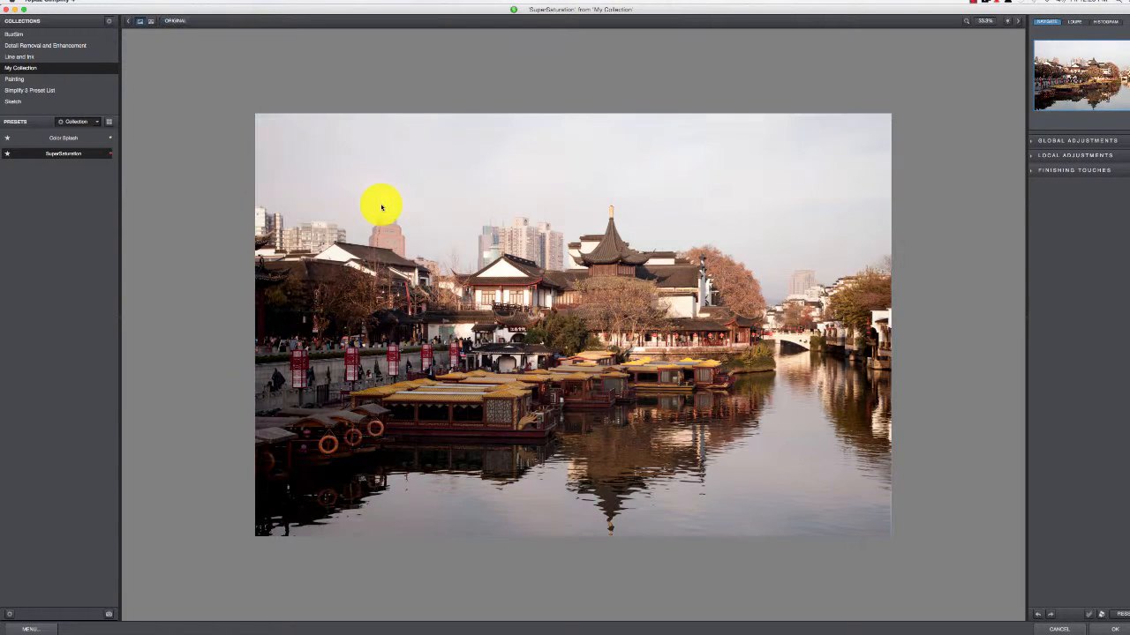
Apply the BuzSim Toned I preset from the BuzSim collection and accept it into Photoshop
{"action": "left_click", "coordinate": [15, 34]}
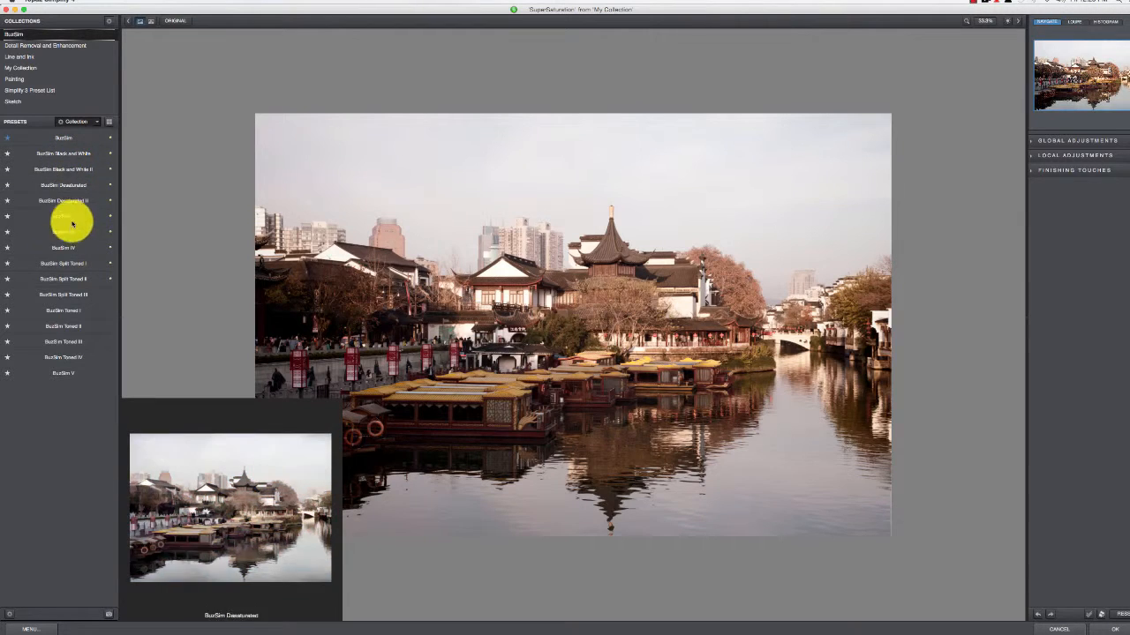
{"action": "left_click", "coordinate": [62, 310]}
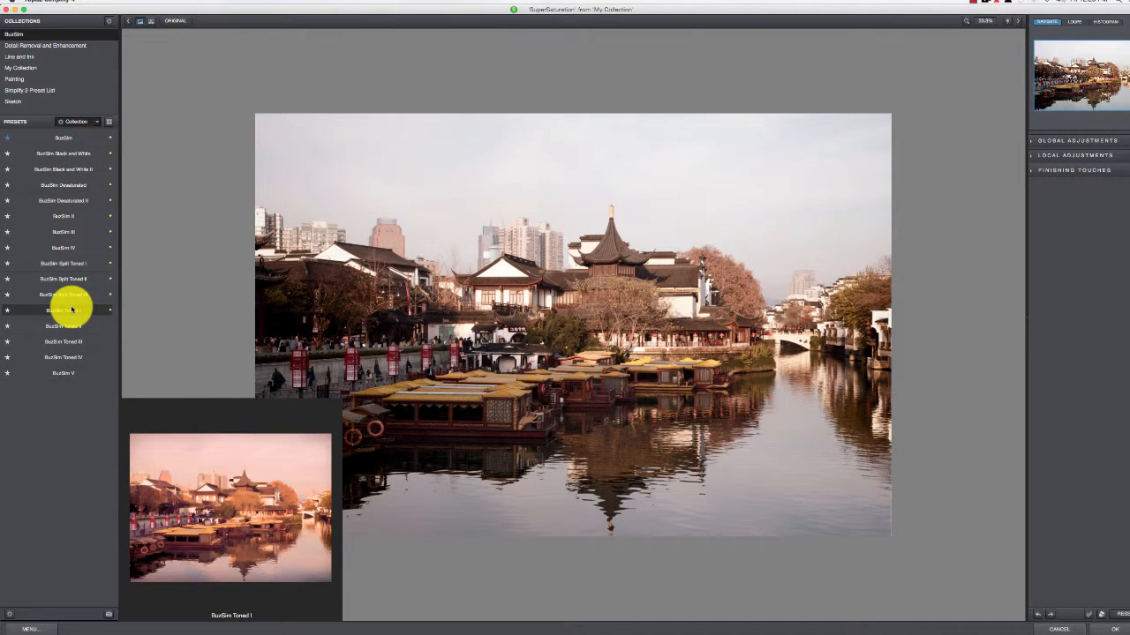
{"action": "left_click", "coordinate": [63, 310]}
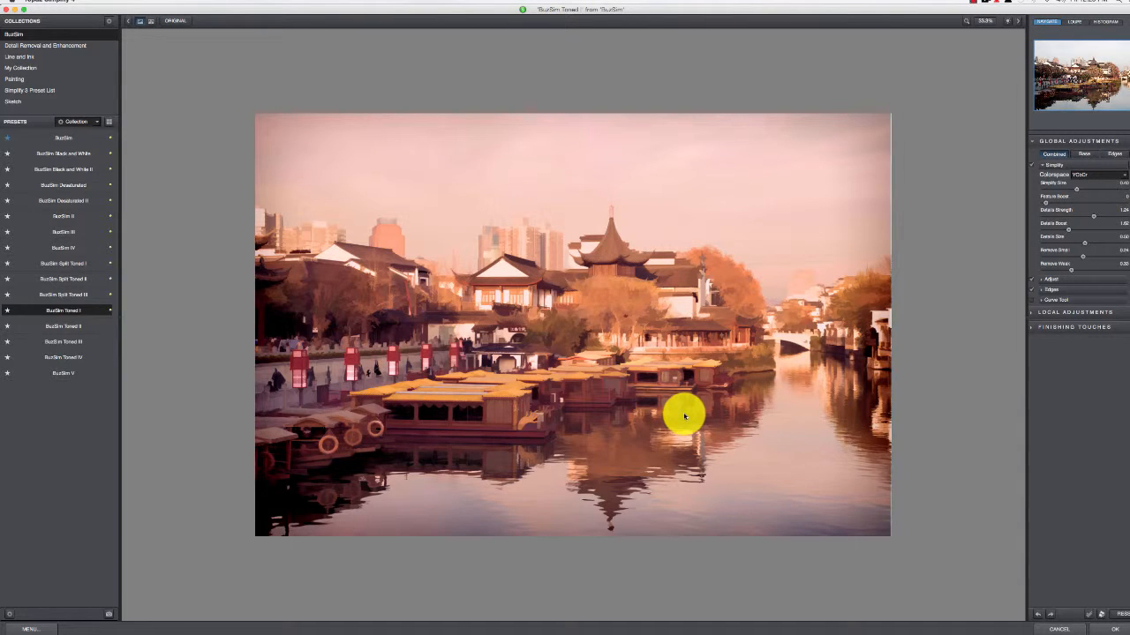
{"action": "mouse_move", "coordinate": [615, 421]}
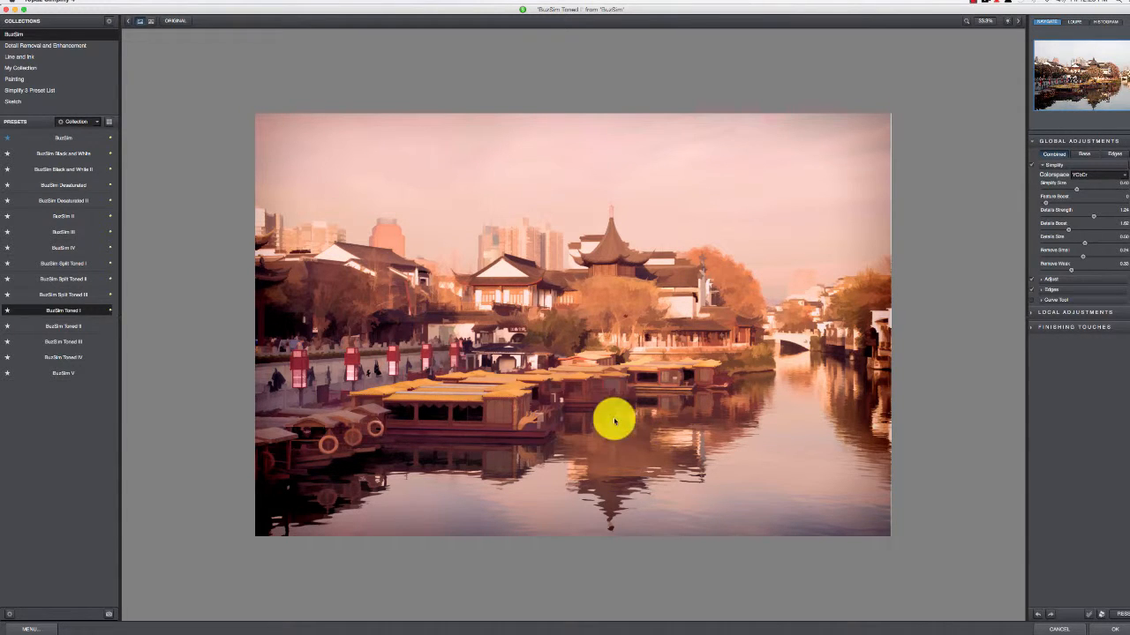
{"action": "mouse_move", "coordinate": [174, 371]}
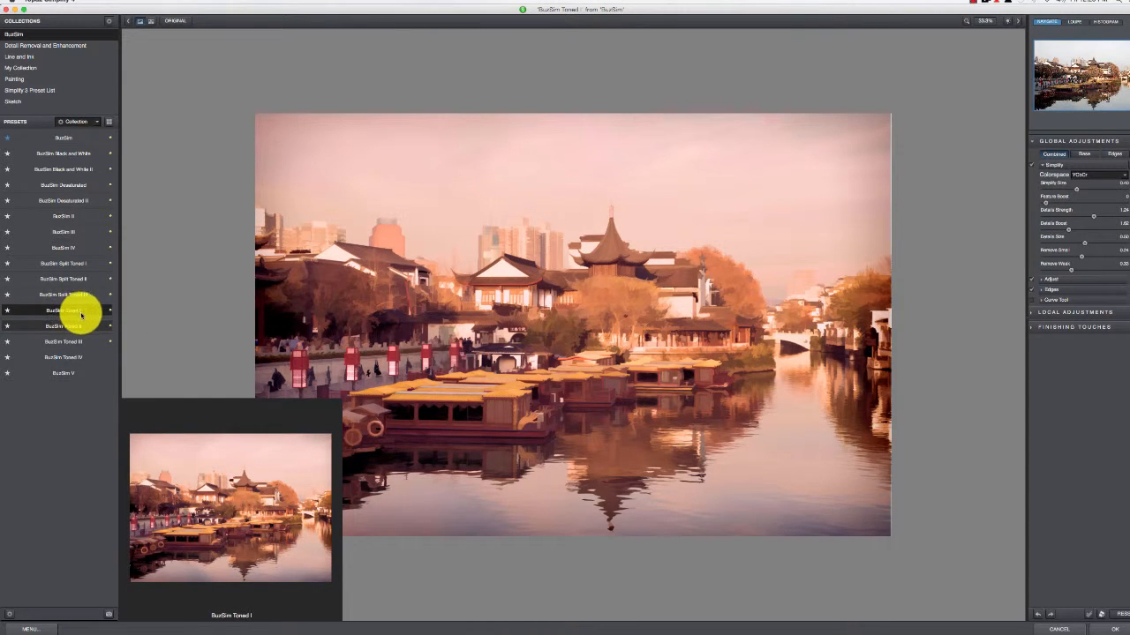
{"action": "left_click", "coordinate": [63, 310]}
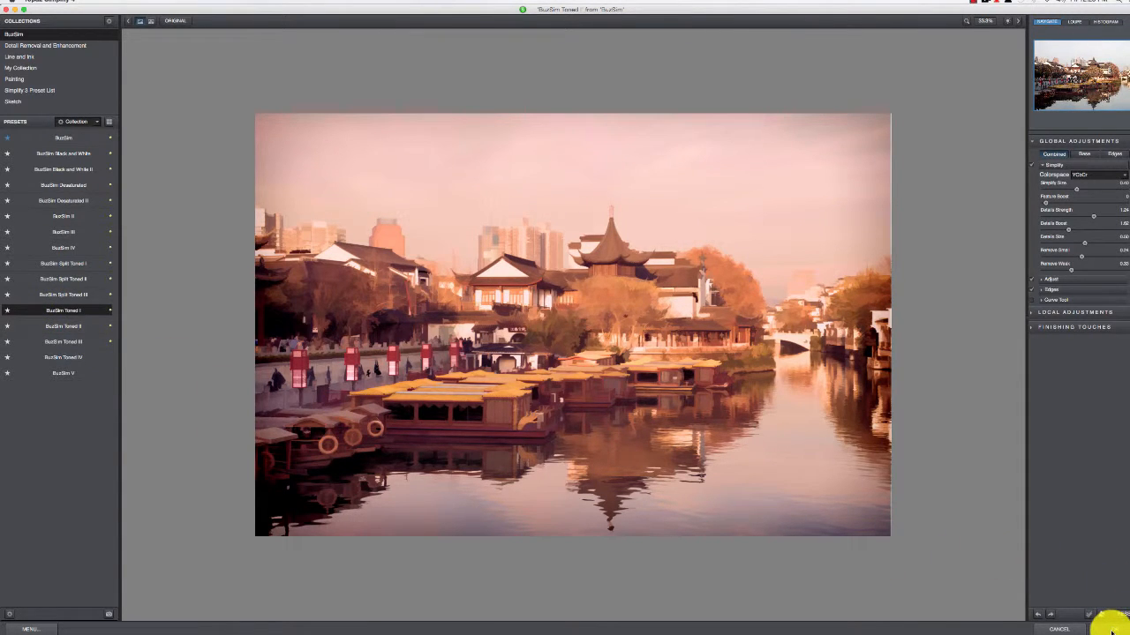
{"action": "mouse_move", "coordinate": [1083, 190]}
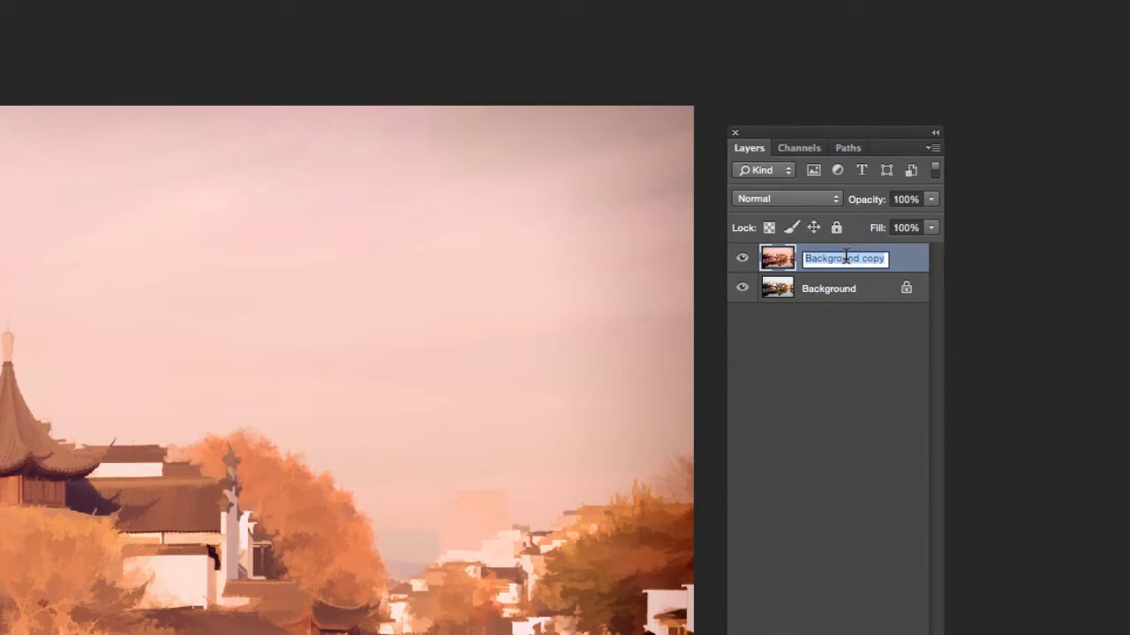
Rename the Background copy layer to 'BuzSim Toned I'
{"action": "type", "text": "BuzSim Toned1"}
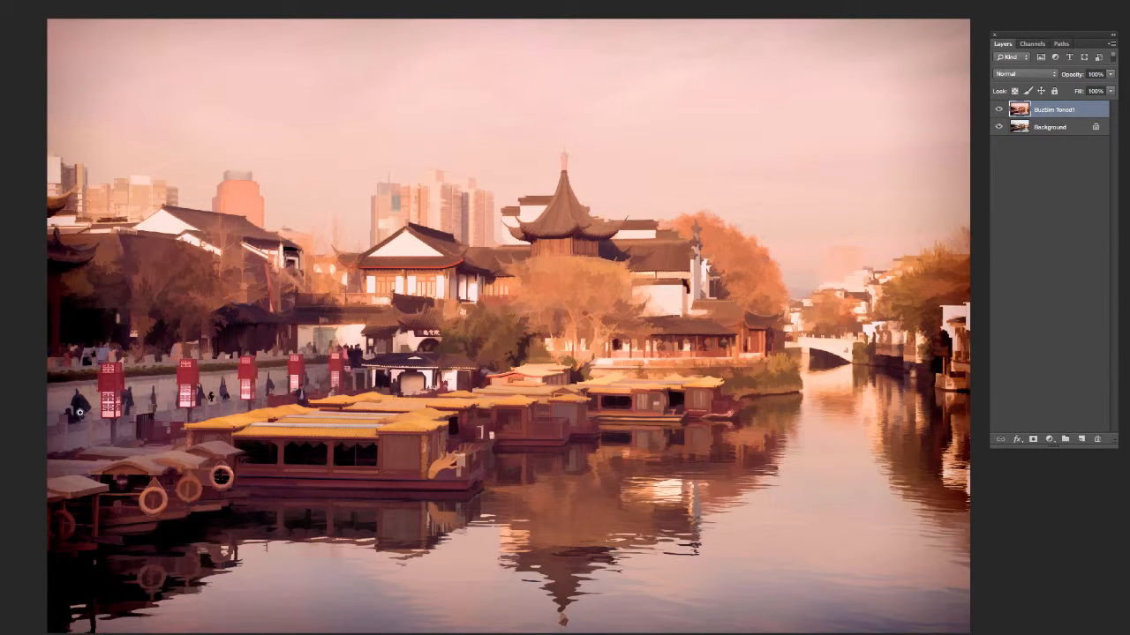
{"action": "mouse_move", "coordinate": [722, 370]}
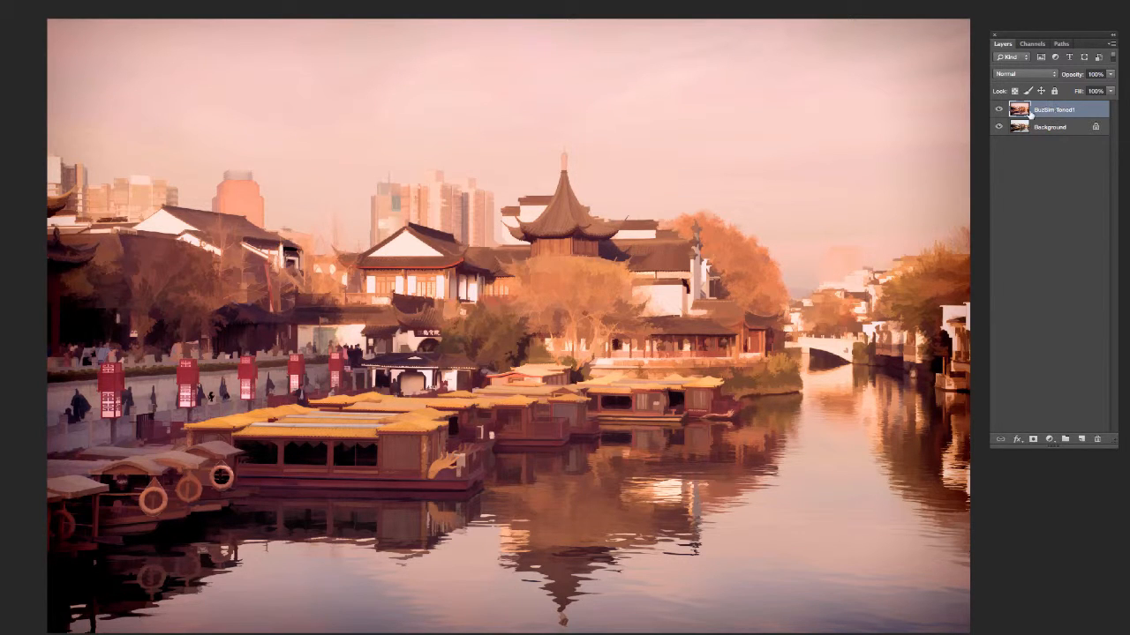
Hide and reshow the BuzSim Toned I layer to compare with the original canal photo
{"action": "left_click", "coordinate": [998, 109]}
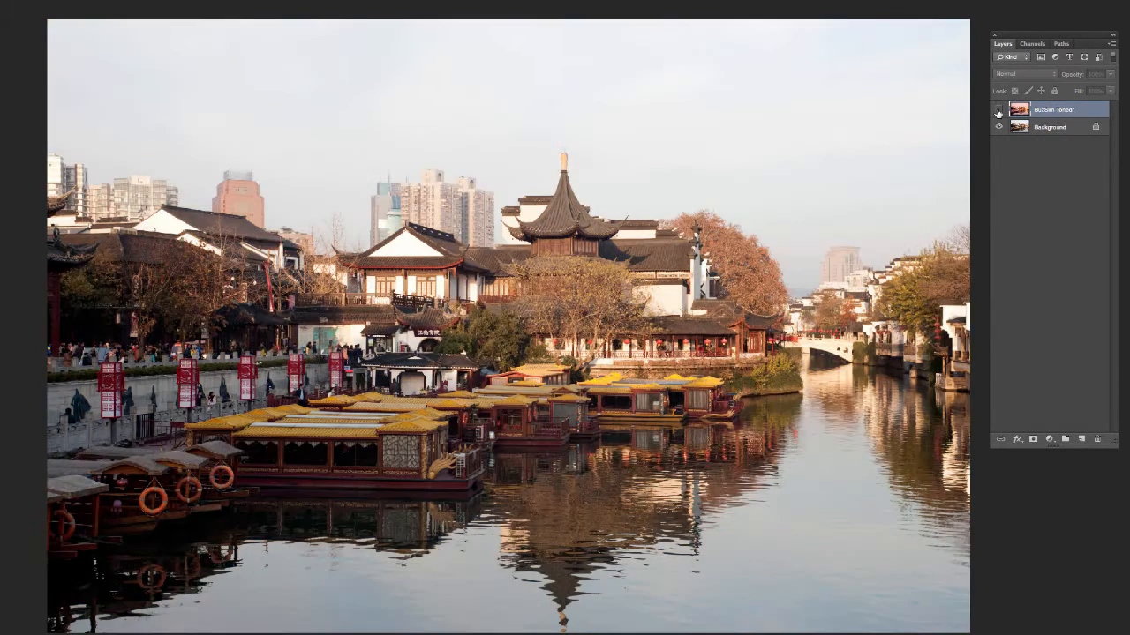
{"action": "left_click", "coordinate": [998, 113]}
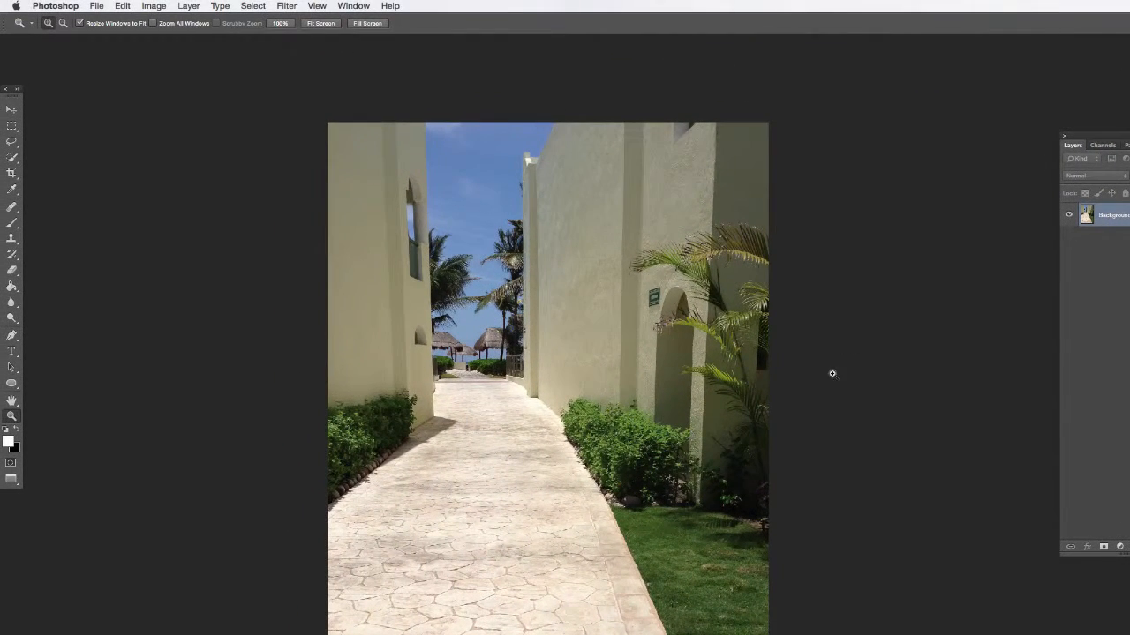
Launch the Topaz Simplify 4 plugin on the sidewalk photo from the Filter menu
{"action": "left_click", "coordinate": [286, 7]}
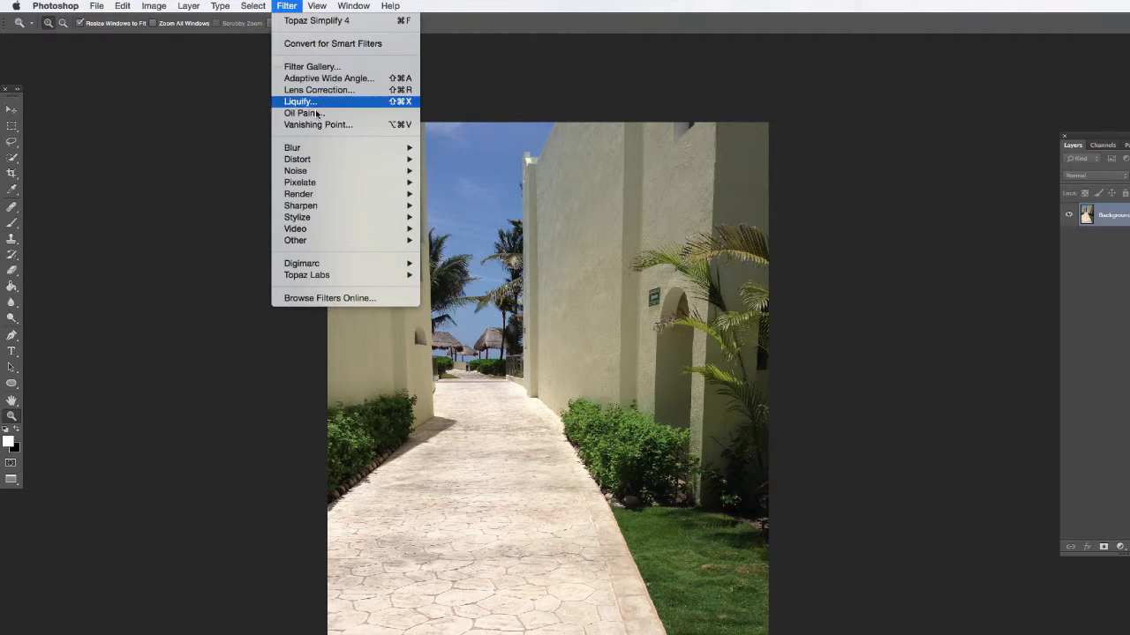
{"action": "mouse_move", "coordinate": [307, 275]}
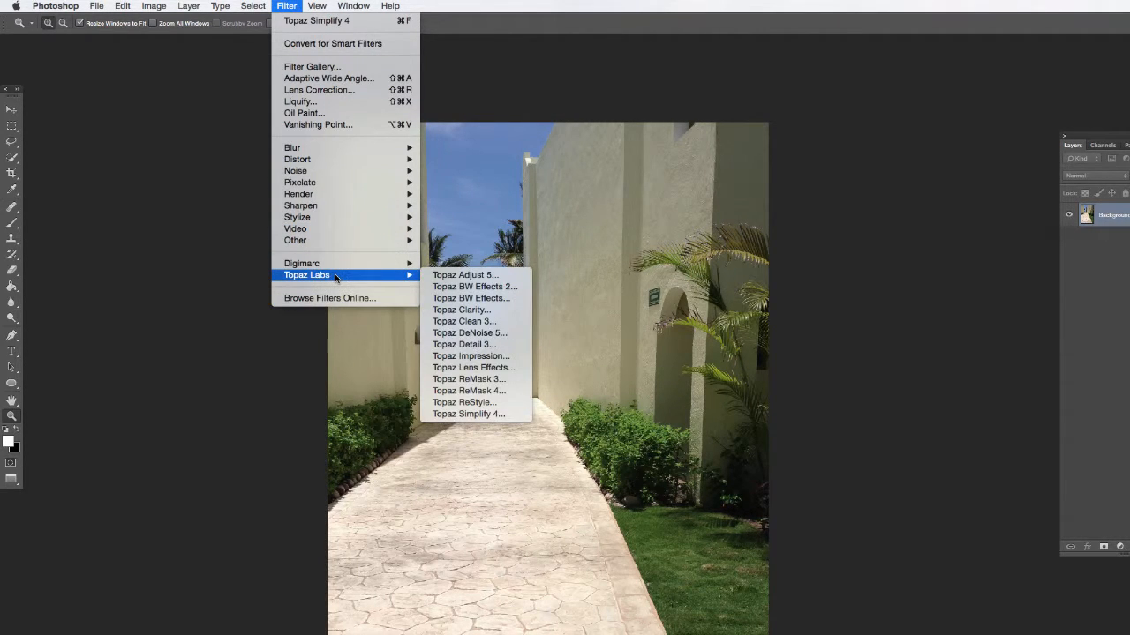
{"action": "mouse_move", "coordinate": [467, 414]}
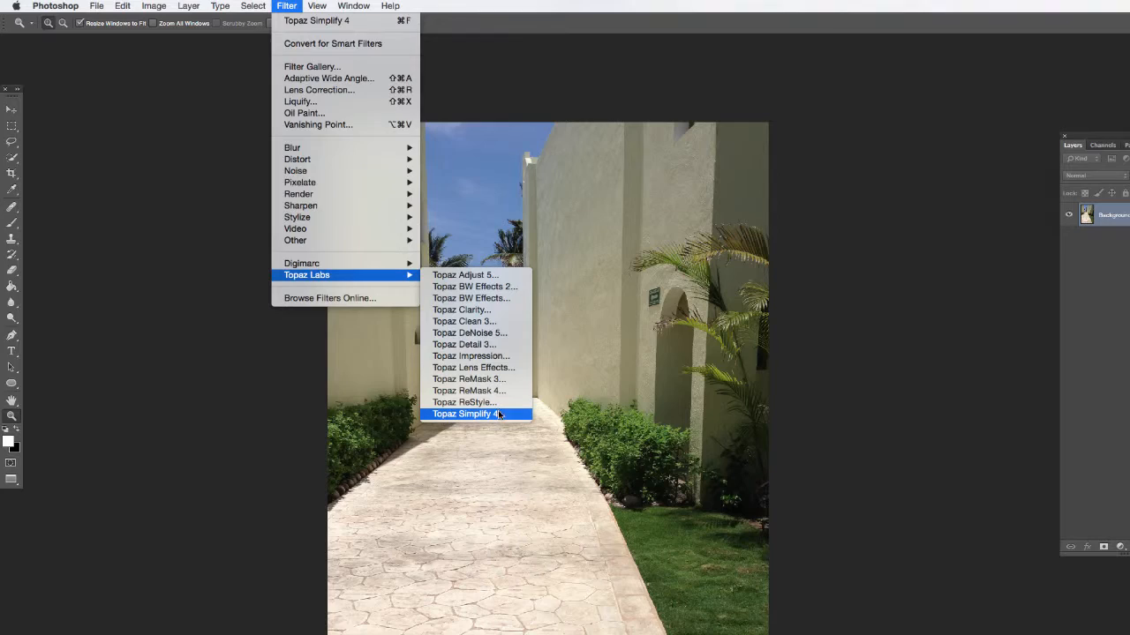
{"action": "left_click", "coordinate": [462, 414]}
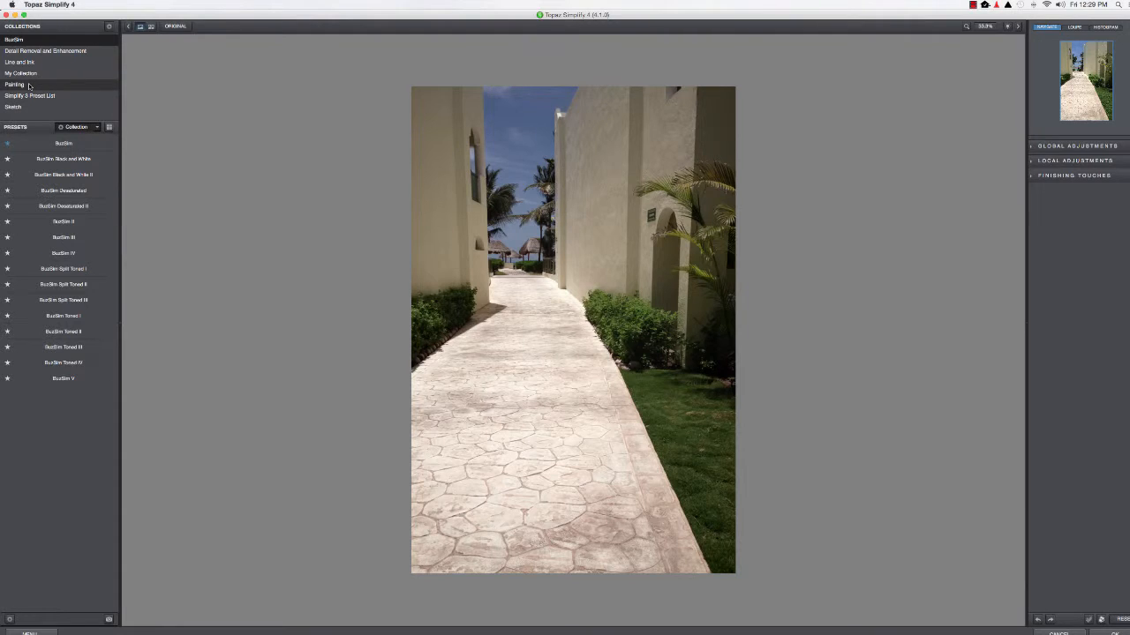
Preview Painting presets like Oil Painting Toned I, apply Oil Painting II, then browse others
{"action": "left_click", "coordinate": [15, 66]}
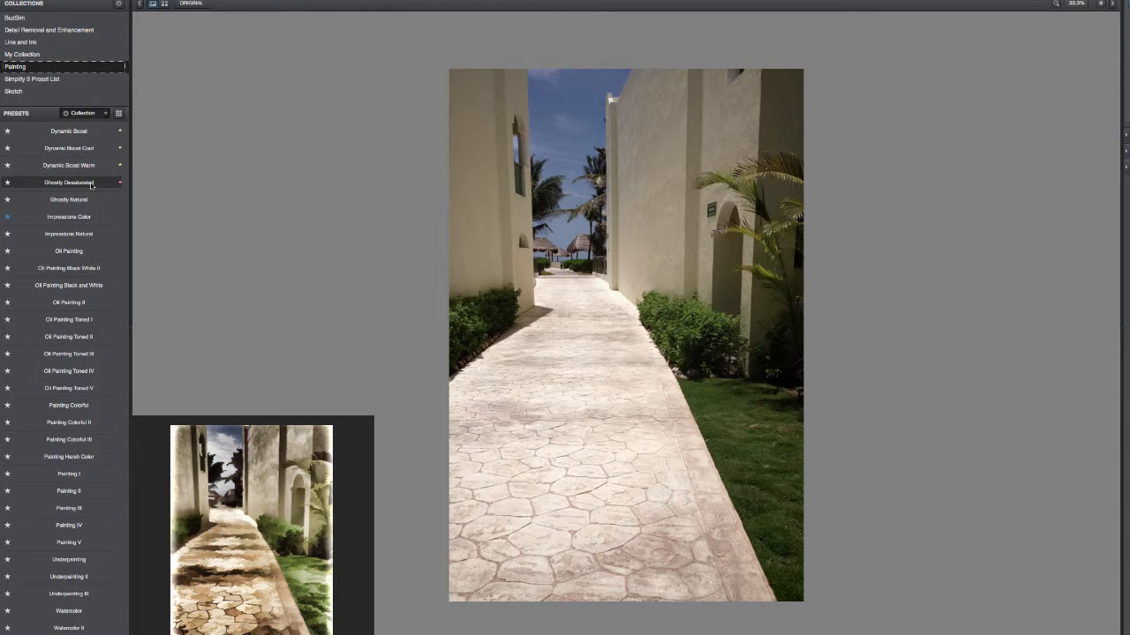
{"action": "left_click", "coordinate": [68, 216]}
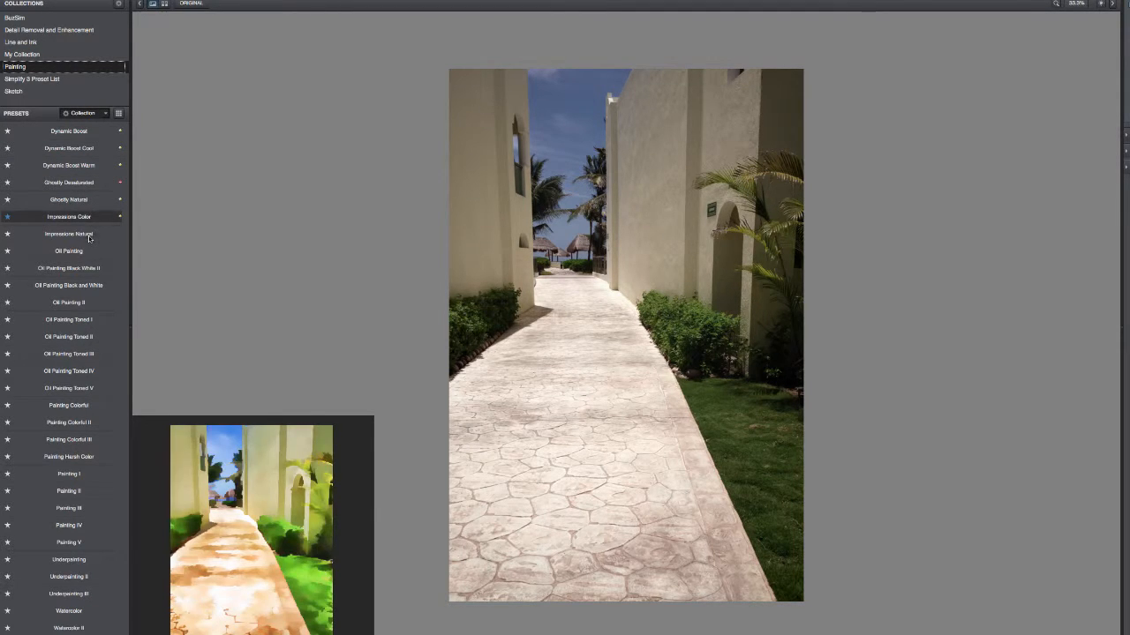
{"action": "left_click", "coordinate": [68, 319]}
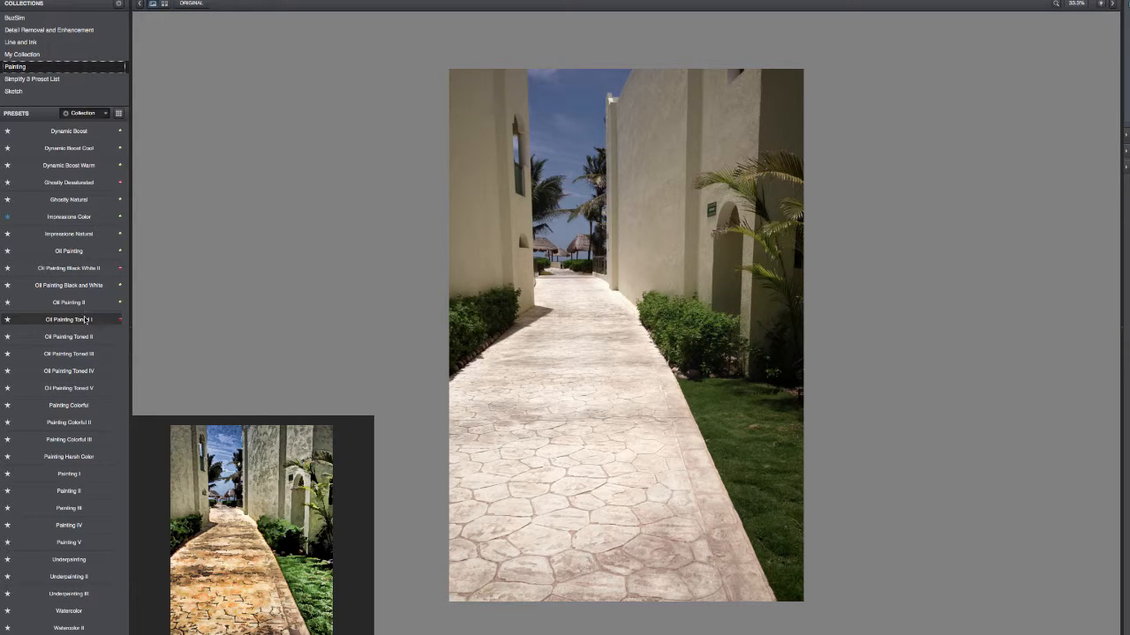
{"action": "left_click", "coordinate": [68, 320]}
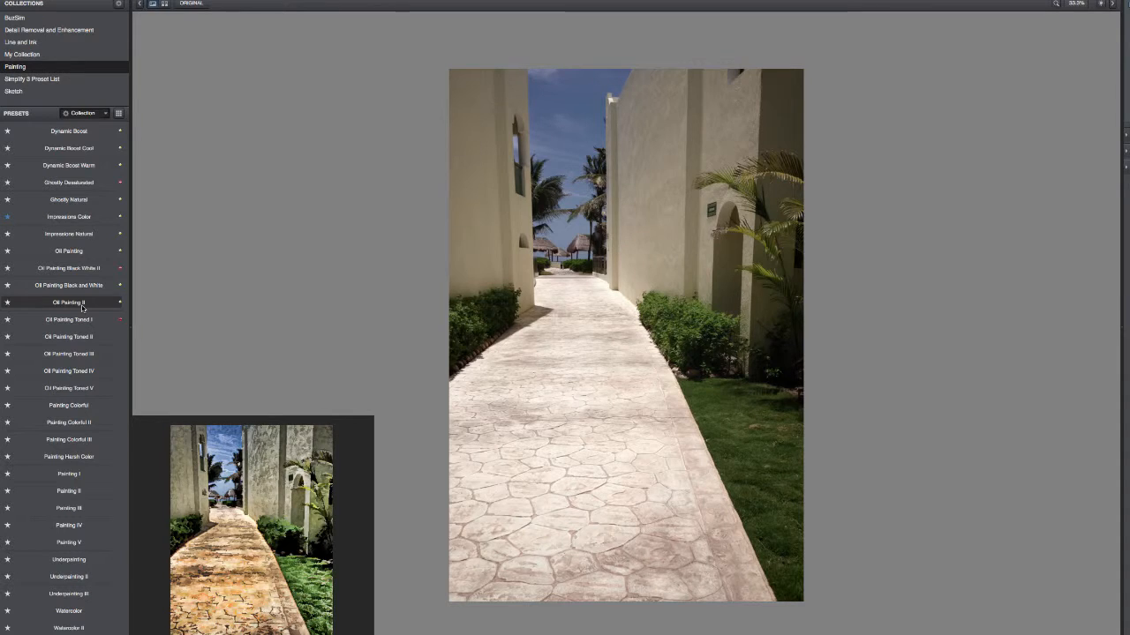
{"action": "left_click", "coordinate": [68, 302]}
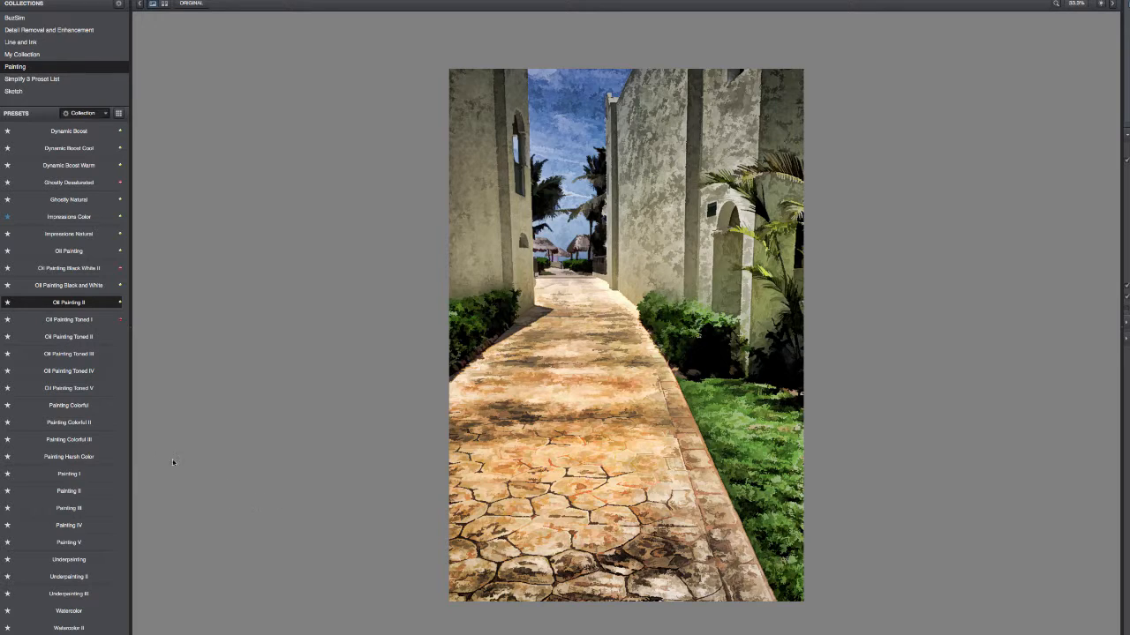
{"action": "mouse_move", "coordinate": [69, 577]}
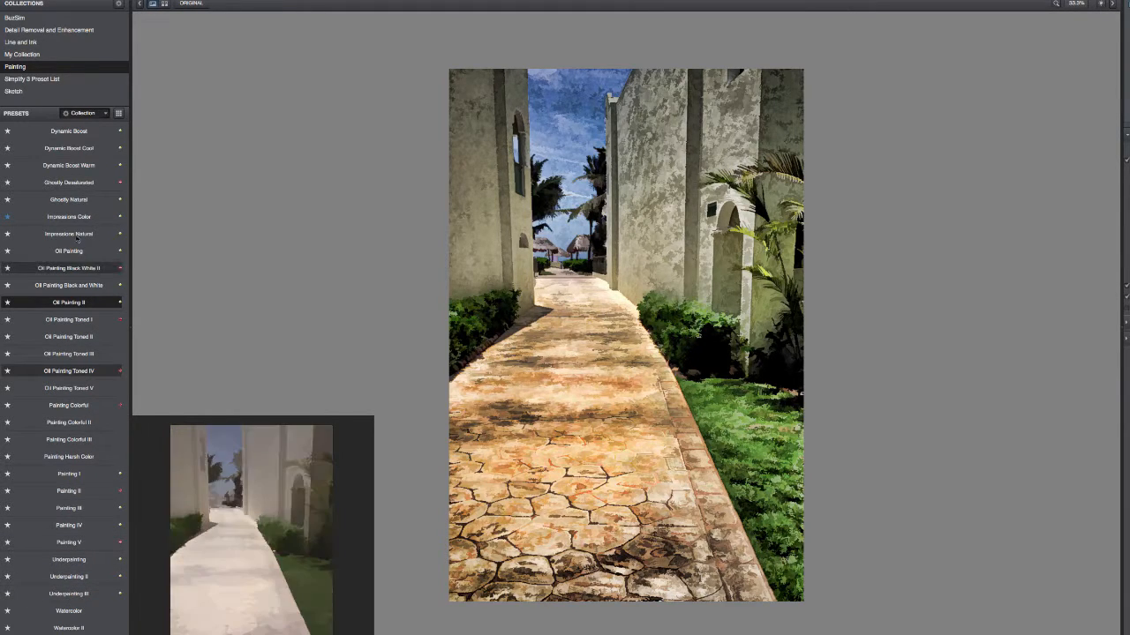
{"action": "left_click", "coordinate": [68, 216]}
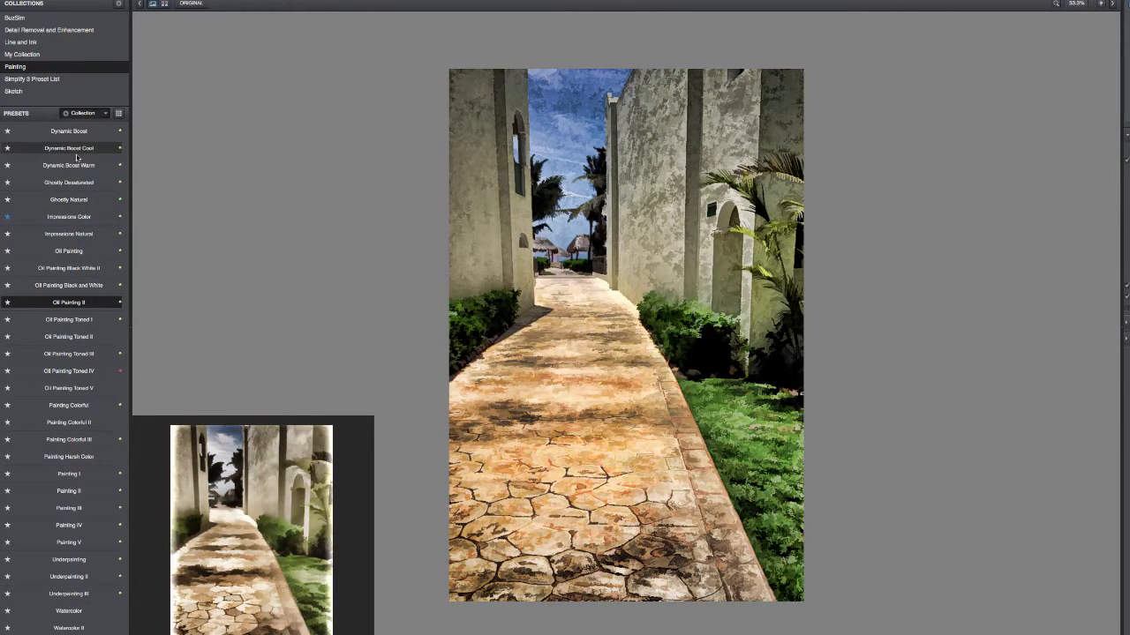
{"action": "left_click", "coordinate": [14, 91]}
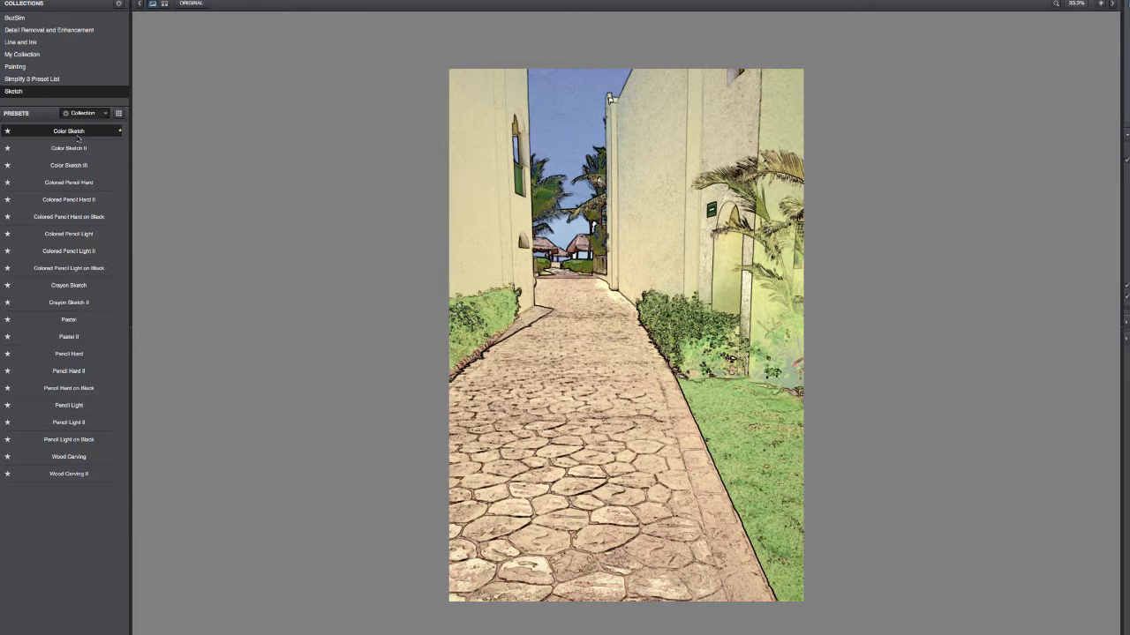
{"action": "mouse_move", "coordinate": [68, 319]}
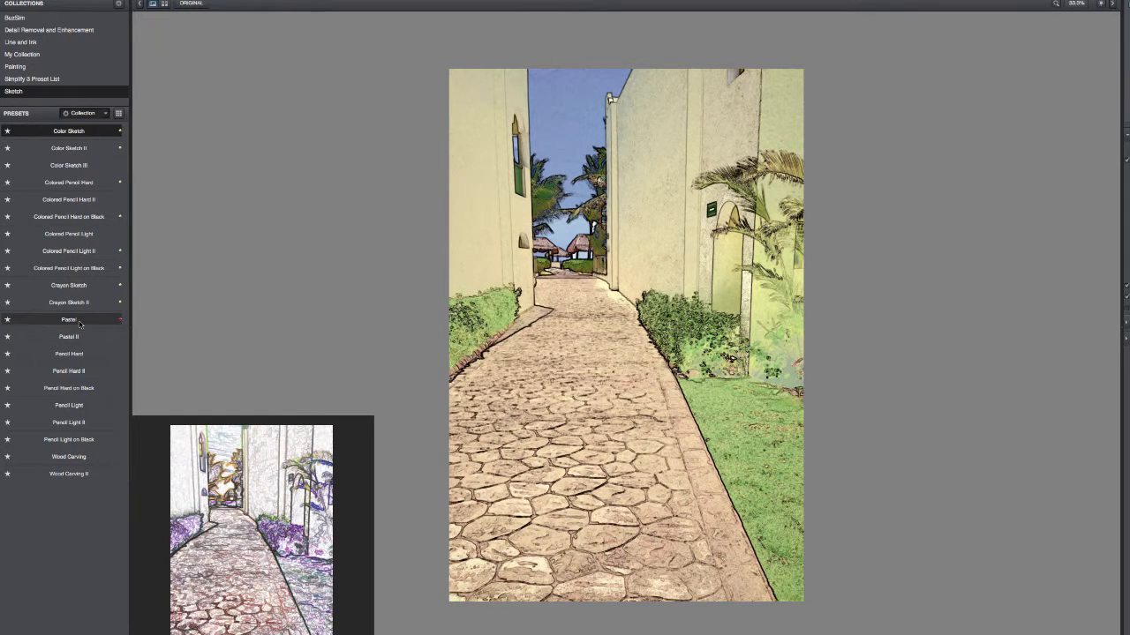
Try Pastel, apply Crayon Sketch II, then browse the Line and Ink and BuzSim collections
{"action": "left_click", "coordinate": [68, 320]}
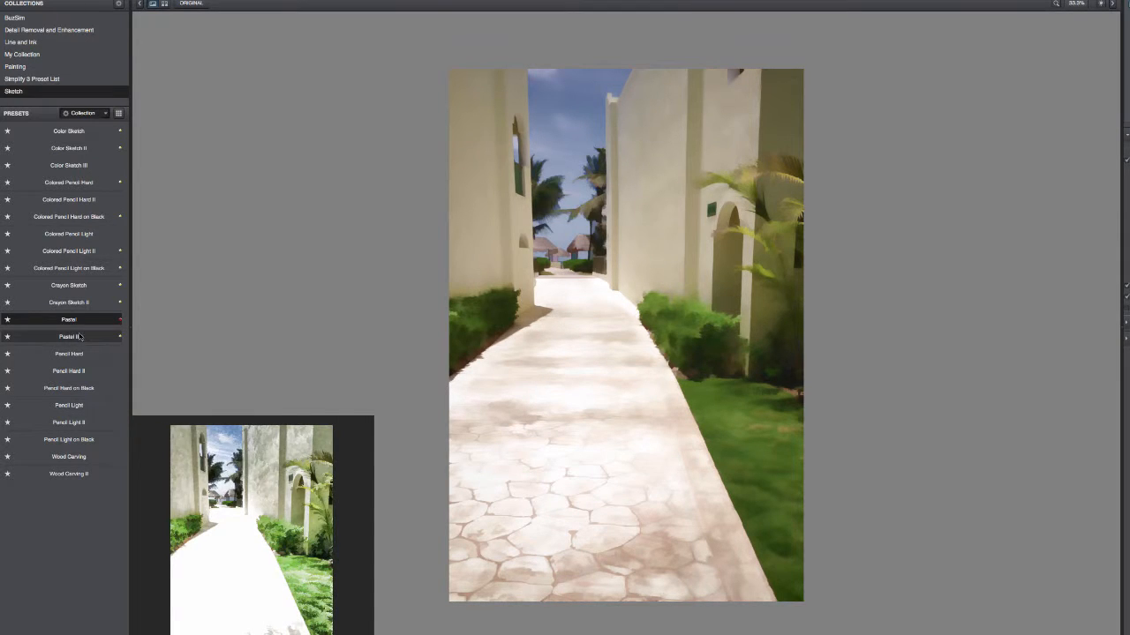
{"action": "left_click", "coordinate": [68, 301]}
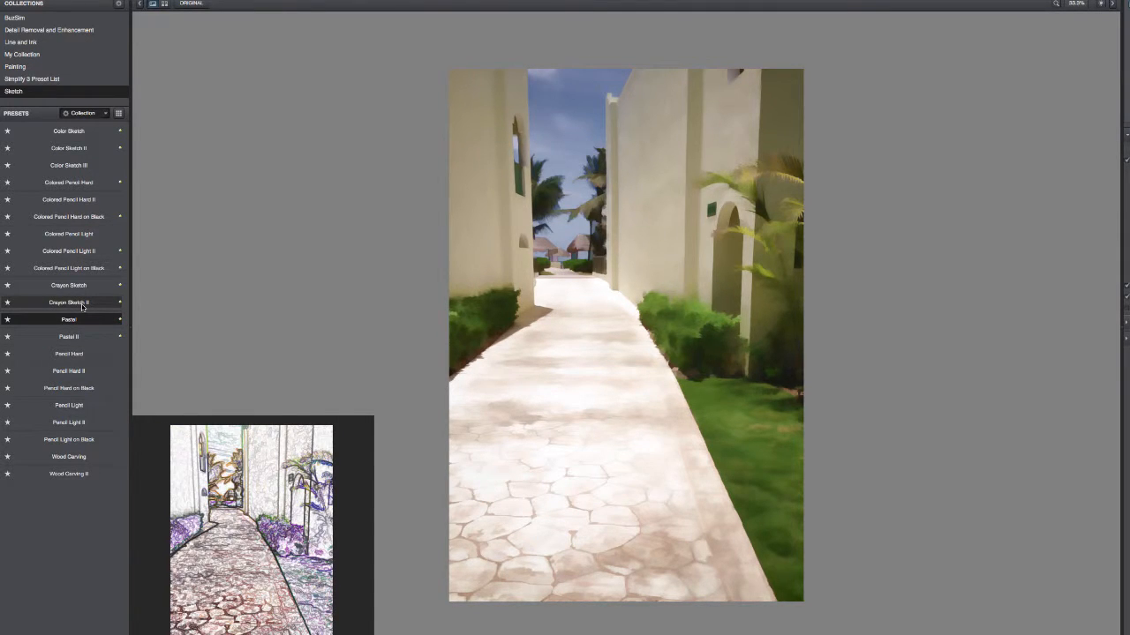
{"action": "left_click", "coordinate": [69, 302]}
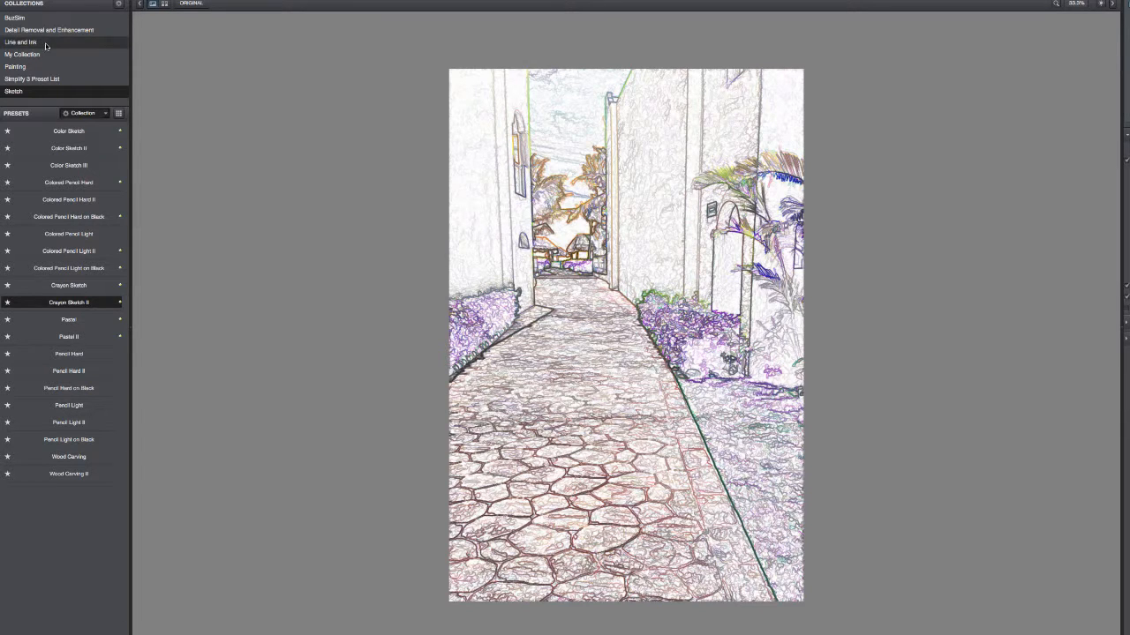
{"action": "left_click", "coordinate": [20, 41]}
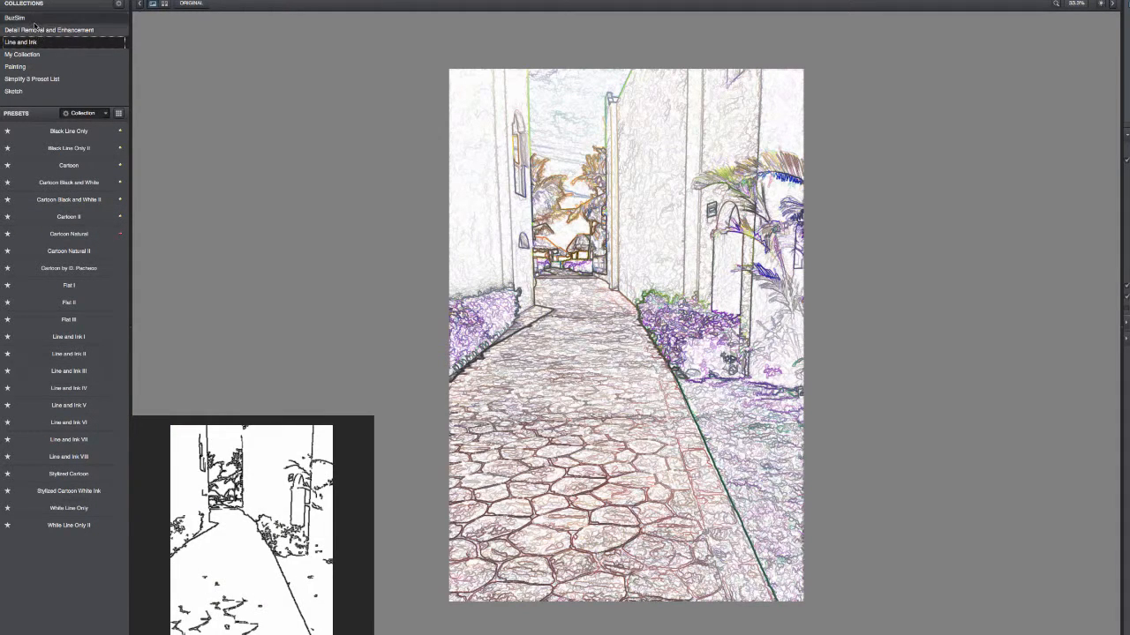
{"action": "left_click", "coordinate": [15, 18]}
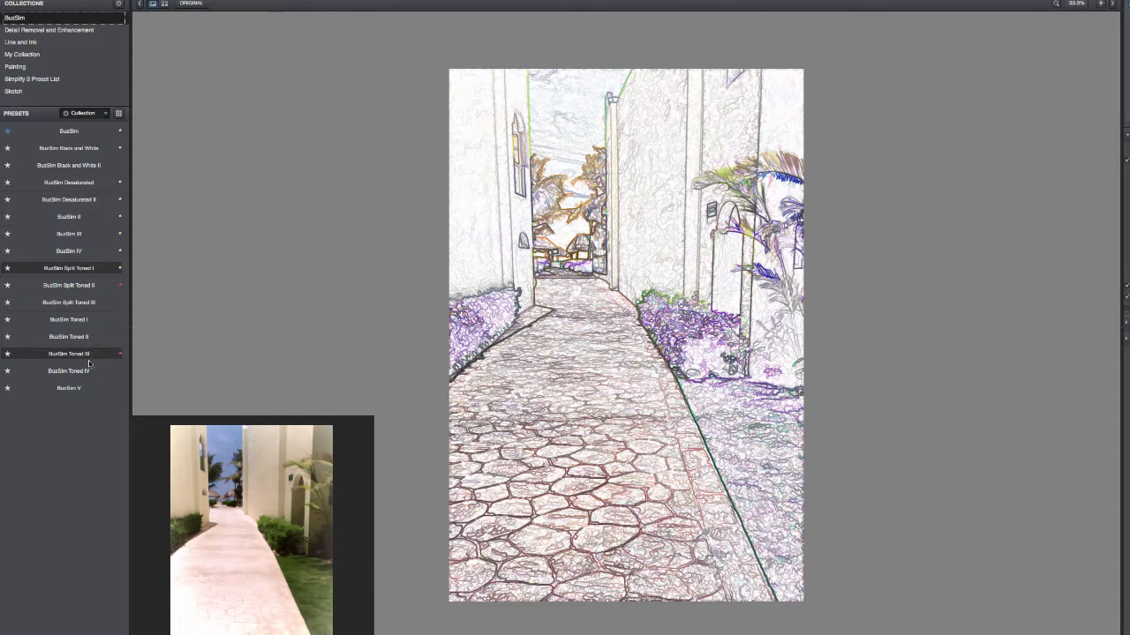
Preview BuzSim Toned IV, Desaturated II and black-and-white presets, then apply BuzSim II
{"action": "left_click", "coordinate": [68, 371]}
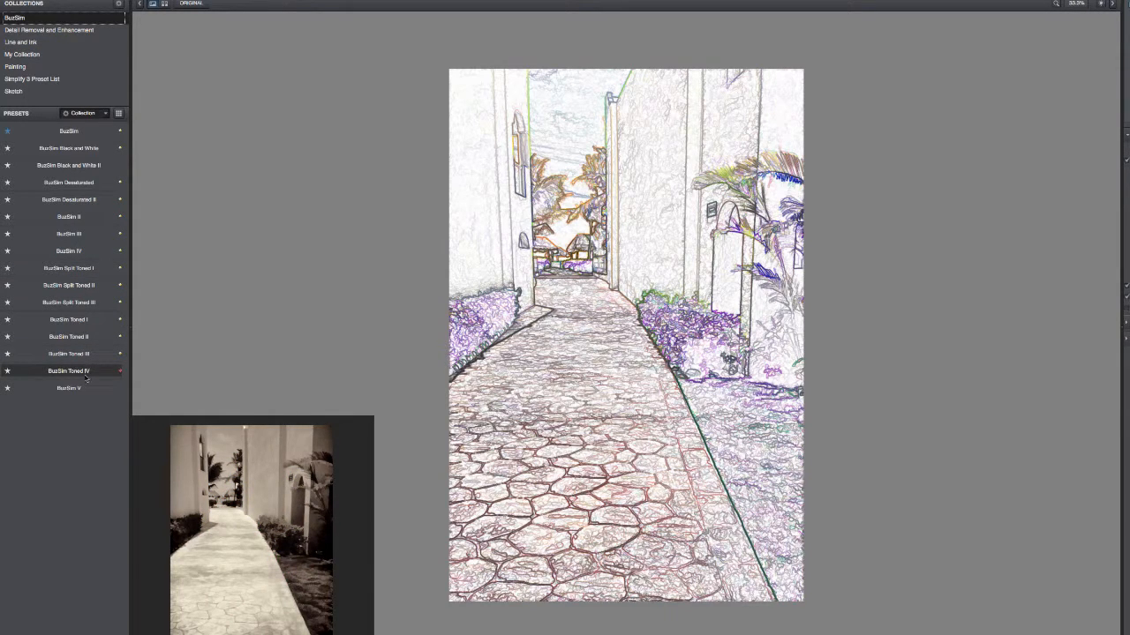
{"action": "left_click", "coordinate": [69, 198]}
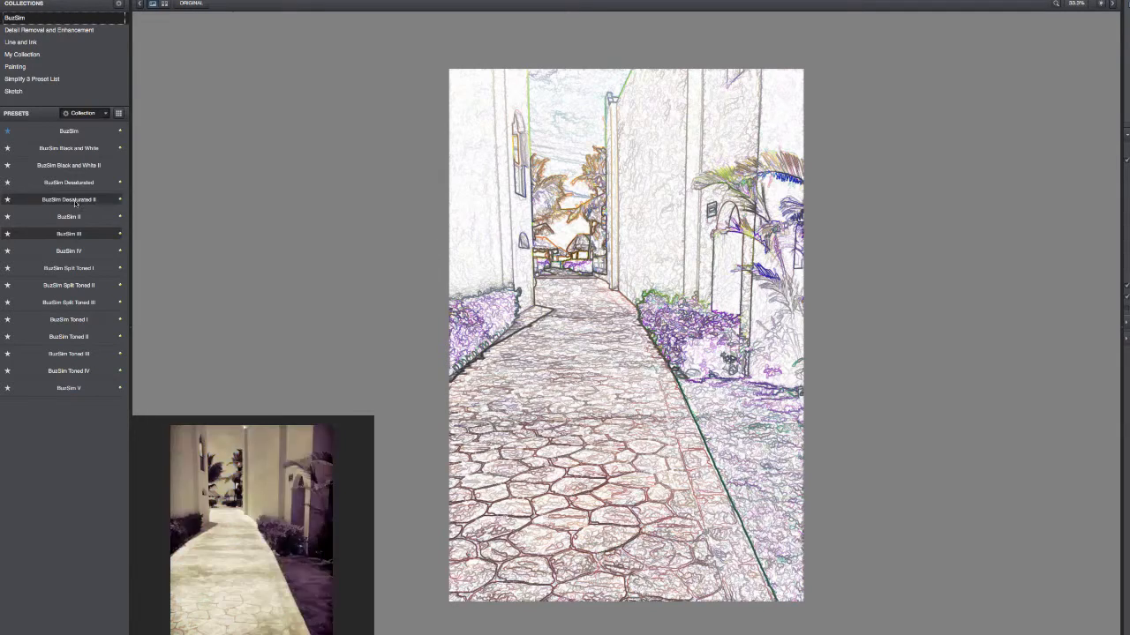
{"action": "left_click", "coordinate": [68, 165]}
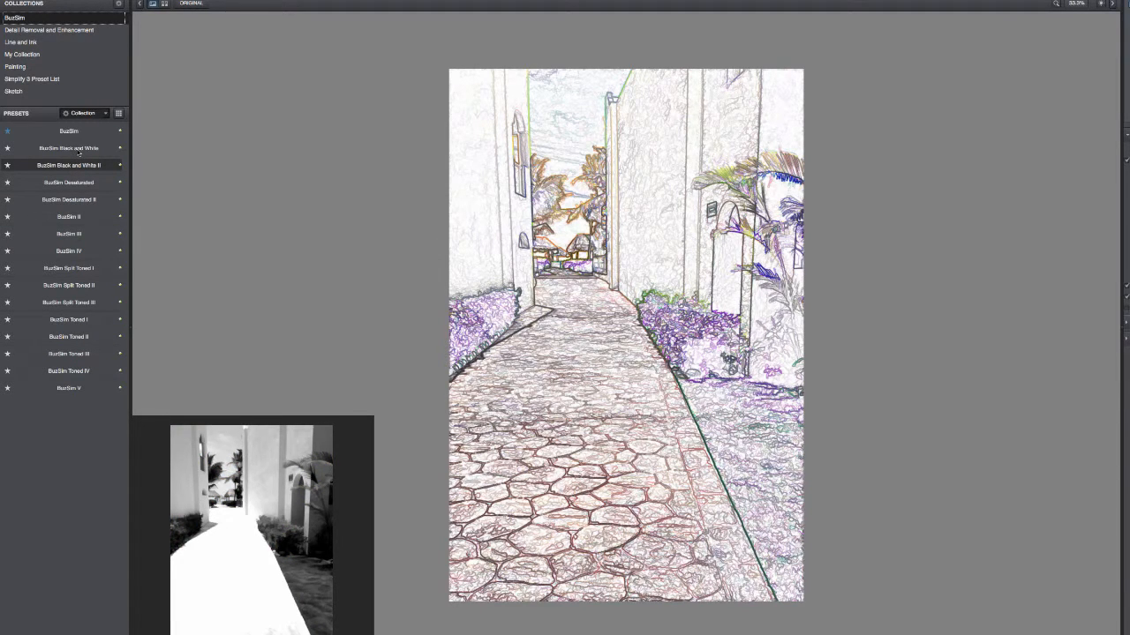
{"action": "left_click", "coordinate": [67, 217]}
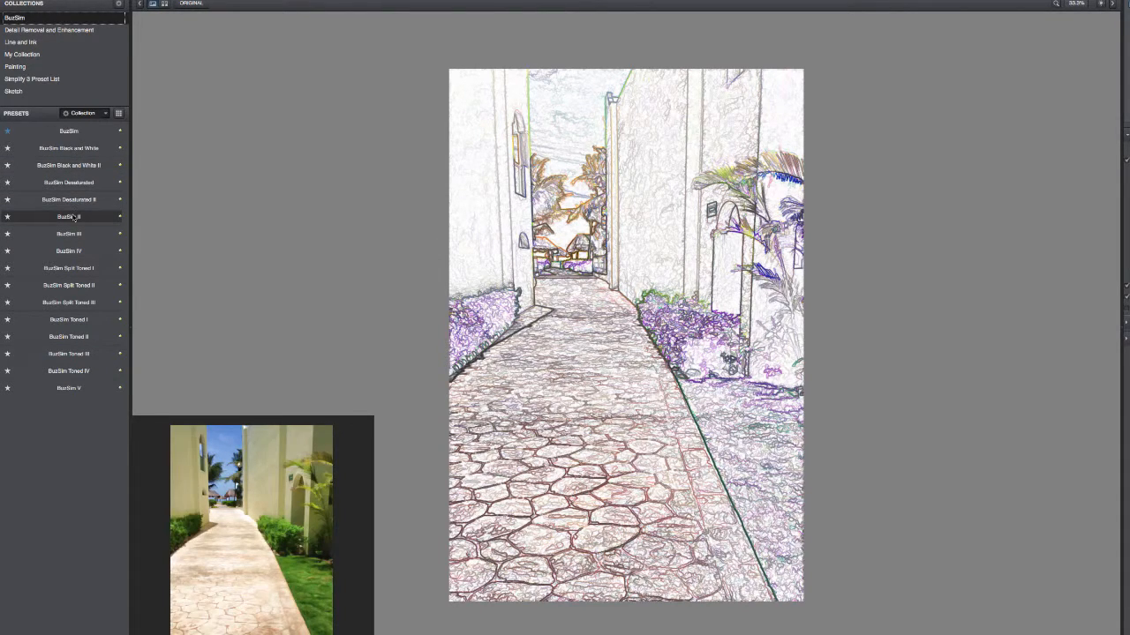
{"action": "left_click", "coordinate": [68, 216]}
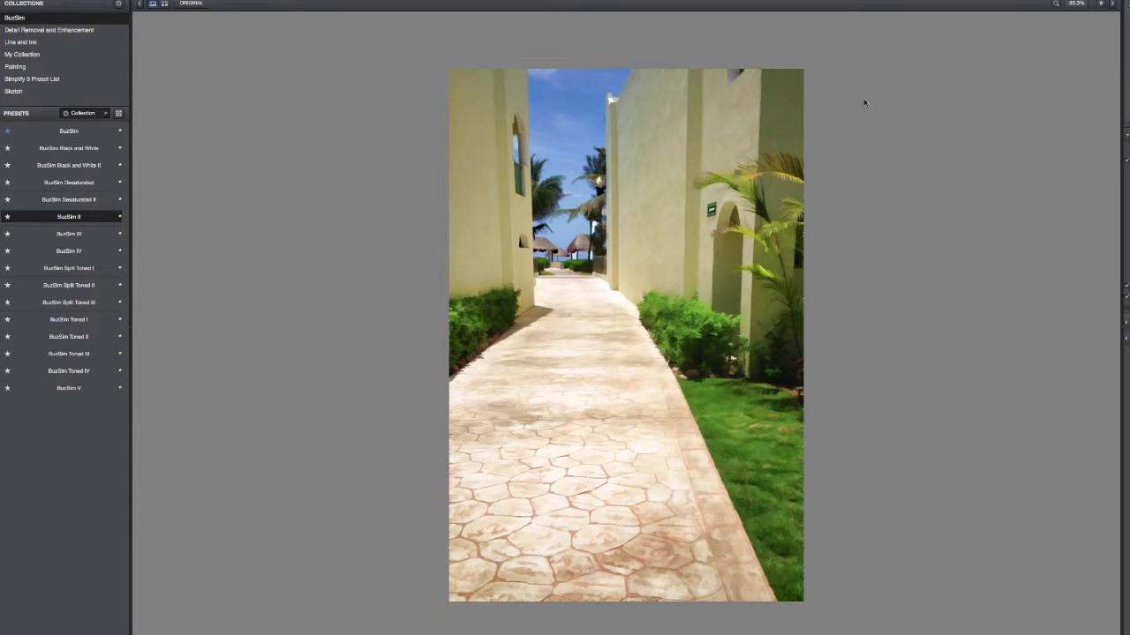
{"action": "left_click", "coordinate": [1076, 3]}
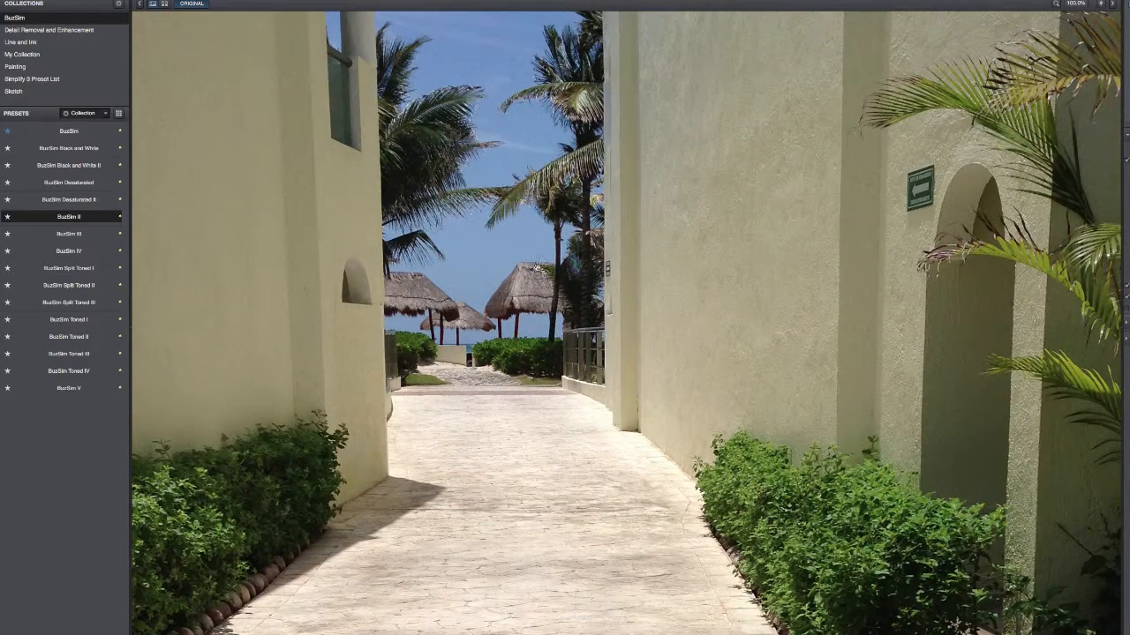
{"action": "mouse_move", "coordinate": [529, 293]}
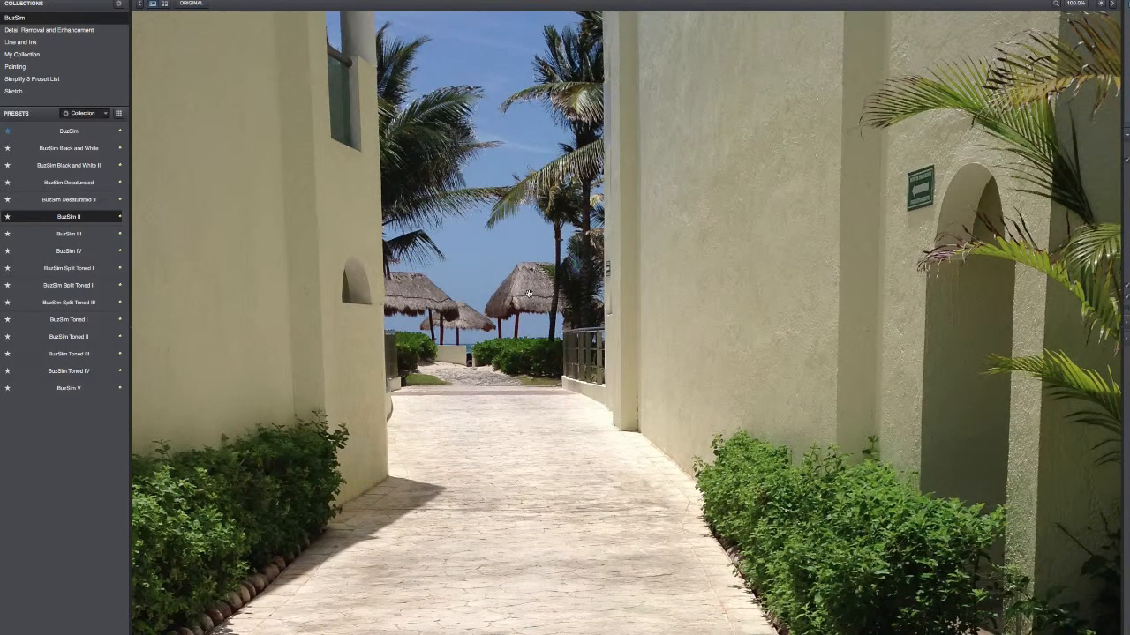
{"action": "mouse_move", "coordinate": [556, 337]}
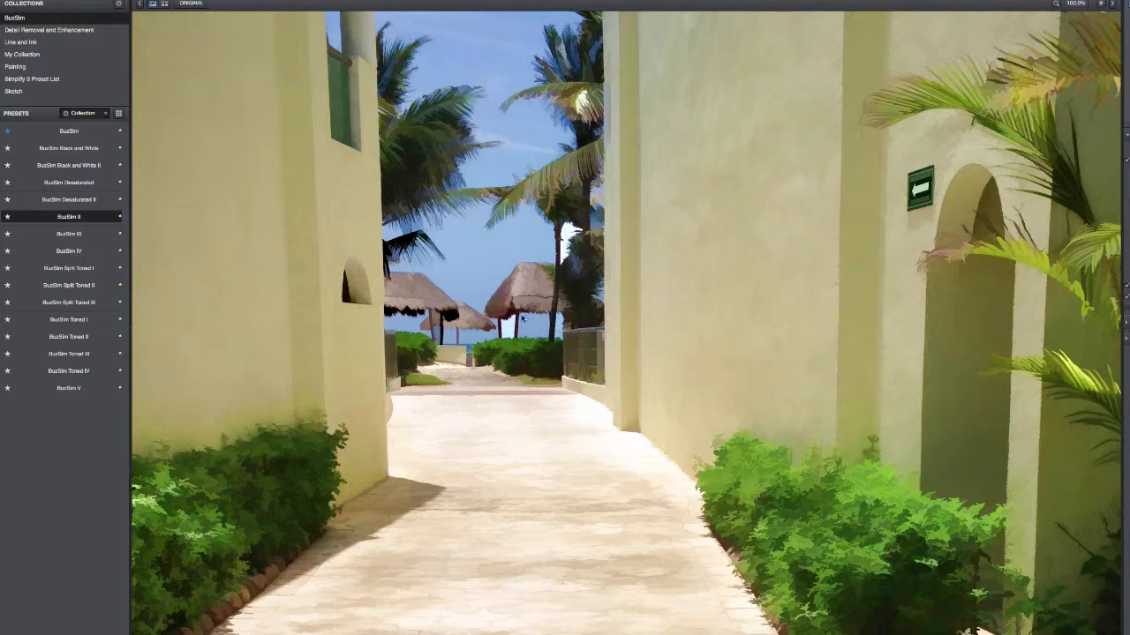
{"action": "mouse_move", "coordinate": [530, 328]}
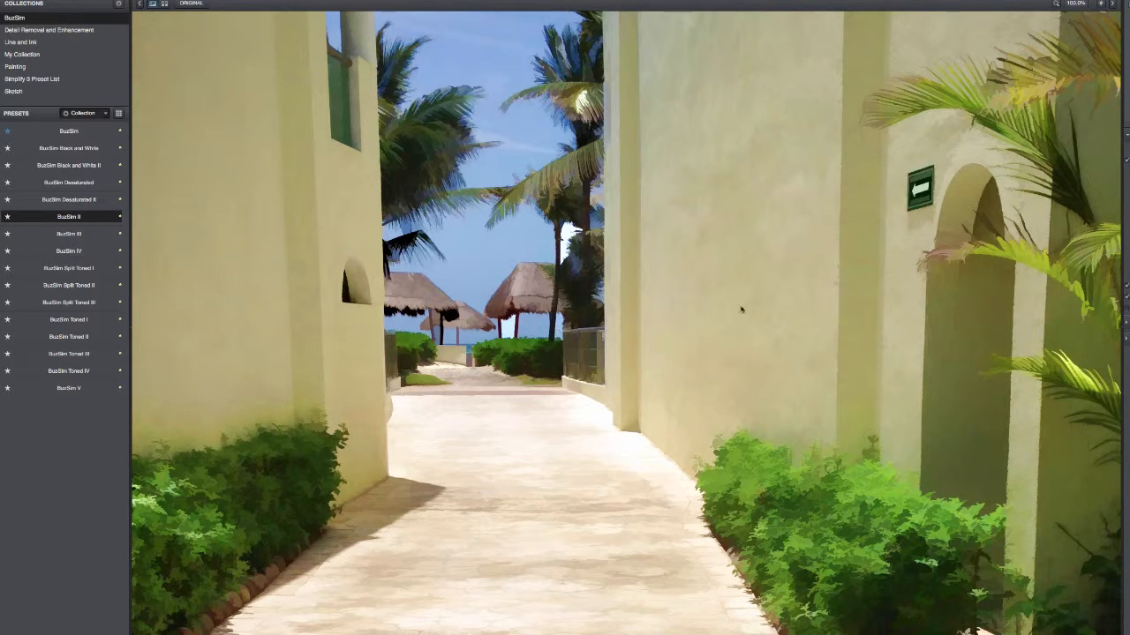
{"action": "mouse_move", "coordinate": [221, 292]}
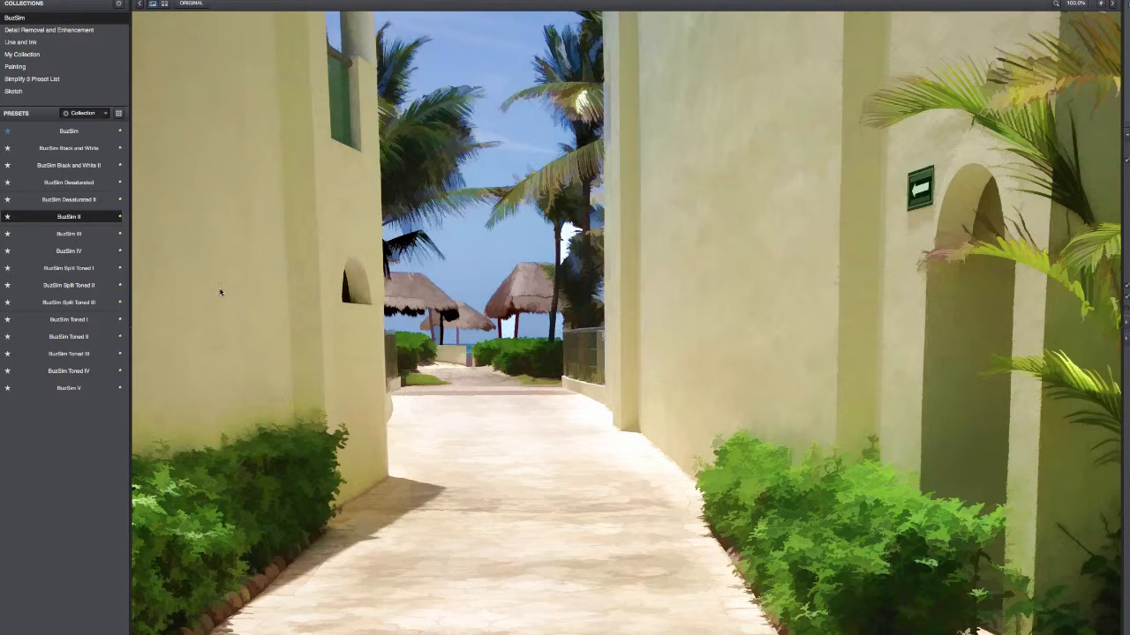
{"action": "mouse_move", "coordinate": [657, 359]}
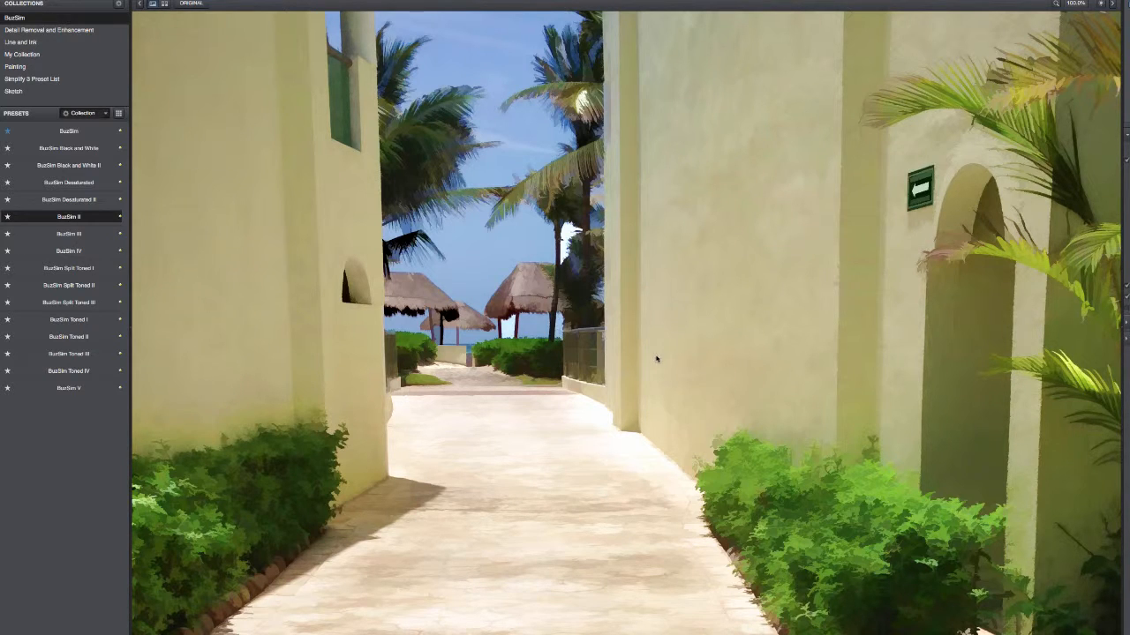
{"action": "mouse_move", "coordinate": [744, 187]}
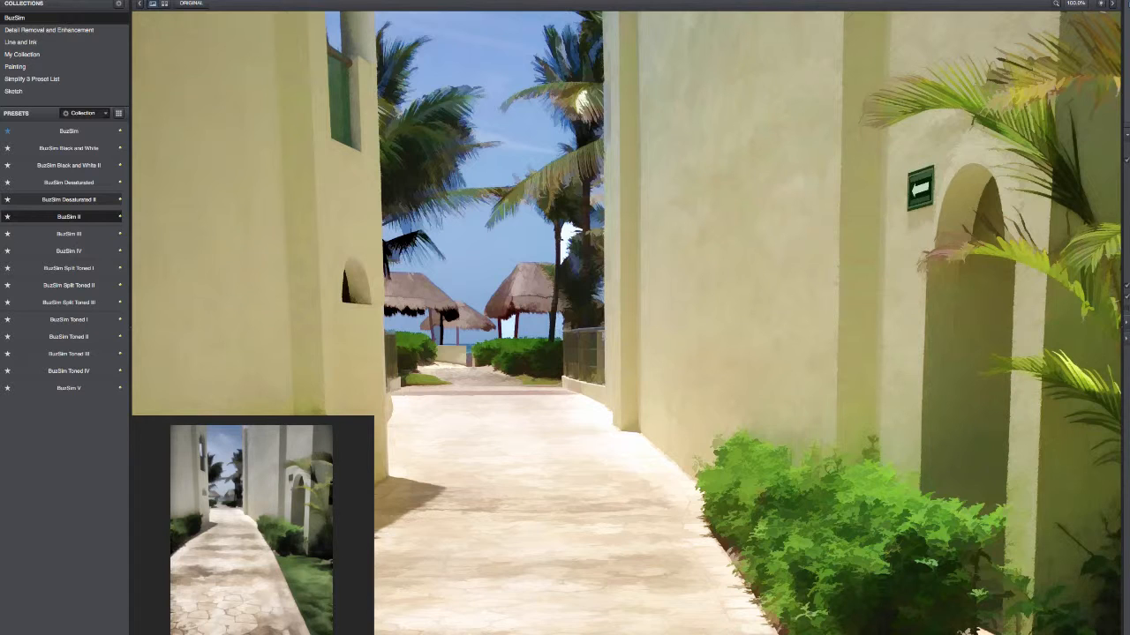
Apply the muted BuzSim Desaturated II preset to the walkway photo
{"action": "left_click", "coordinate": [67, 199]}
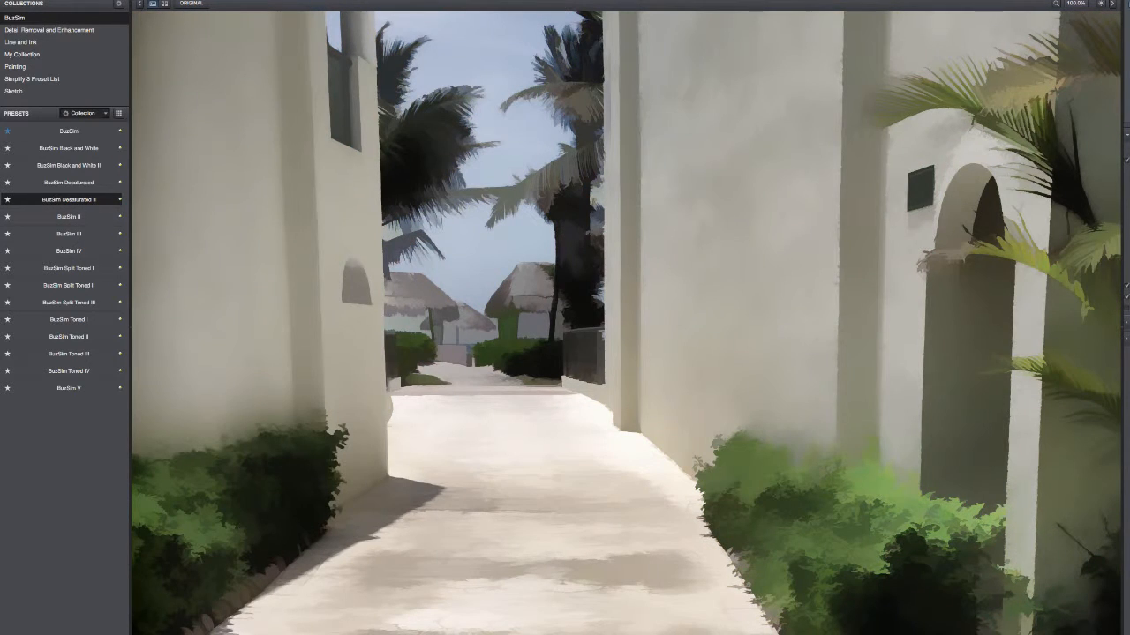